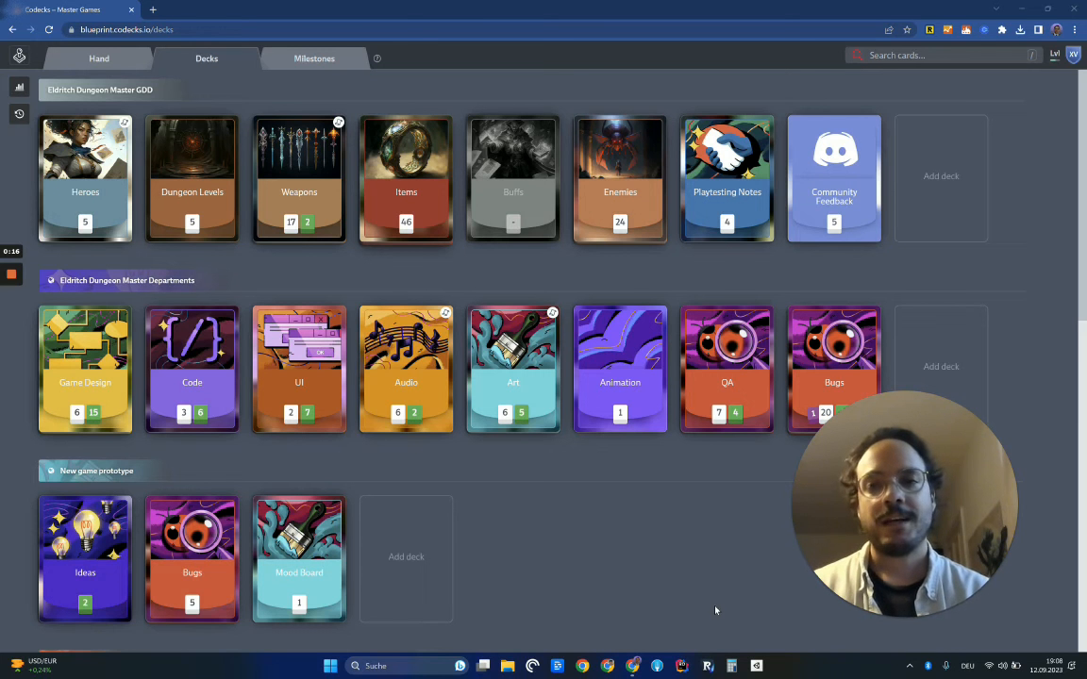
{"action": "mouse_move", "coordinate": [562, 534]}
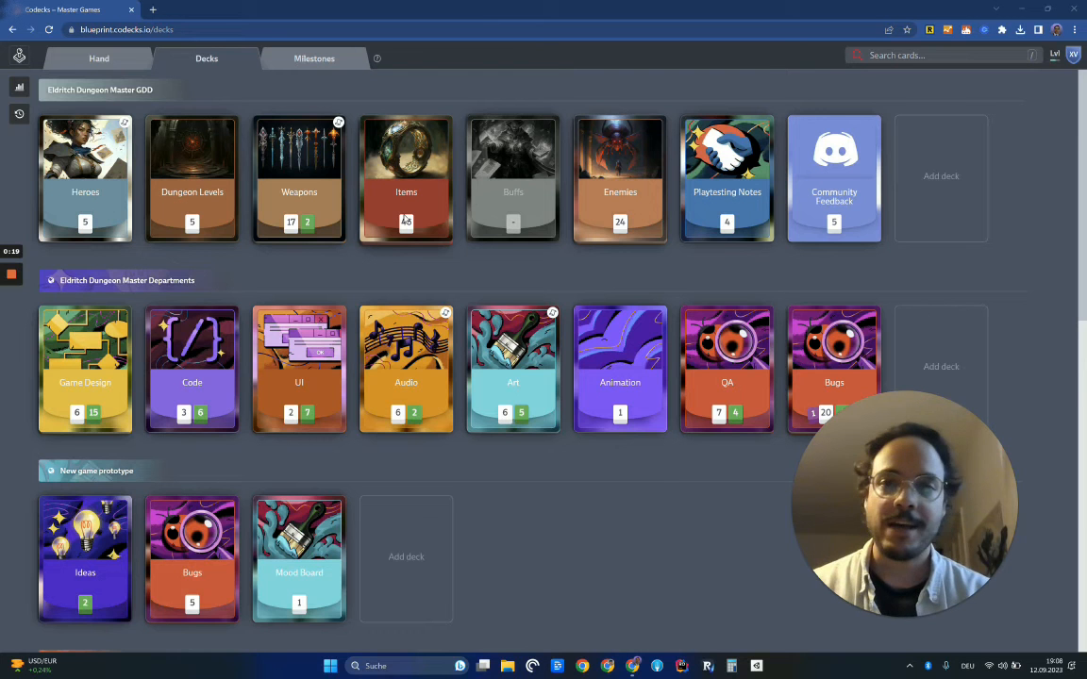
- Open the Game Design deck to show its Weapon Script cards
{"action": "left_click", "coordinate": [85, 368]}
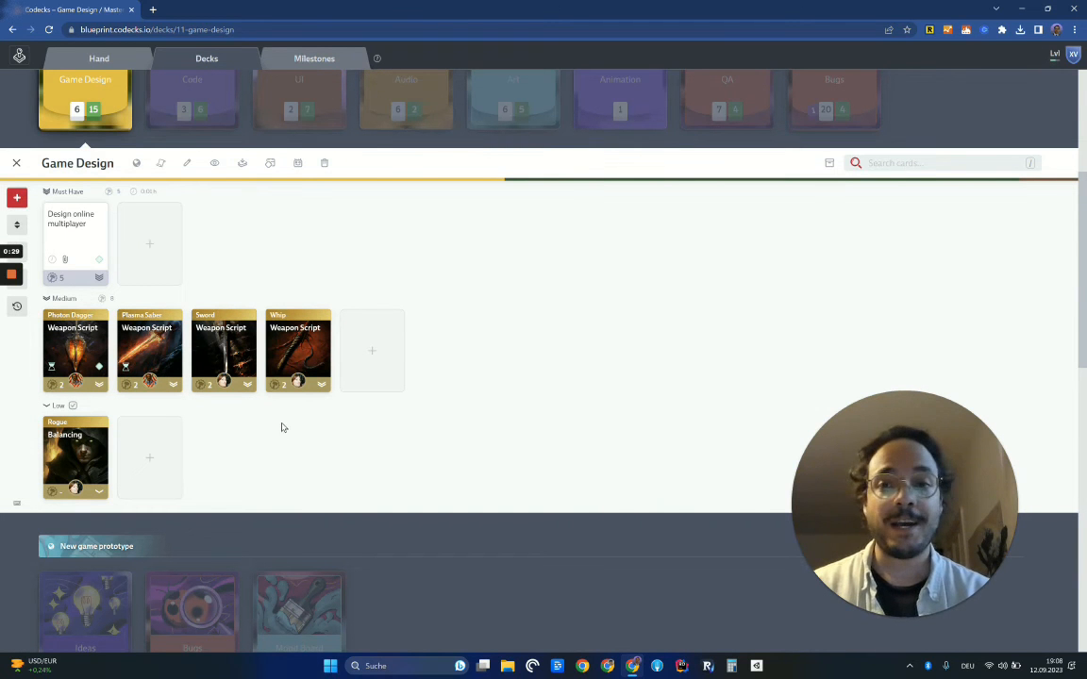
{"action": "mouse_move", "coordinate": [279, 413]}
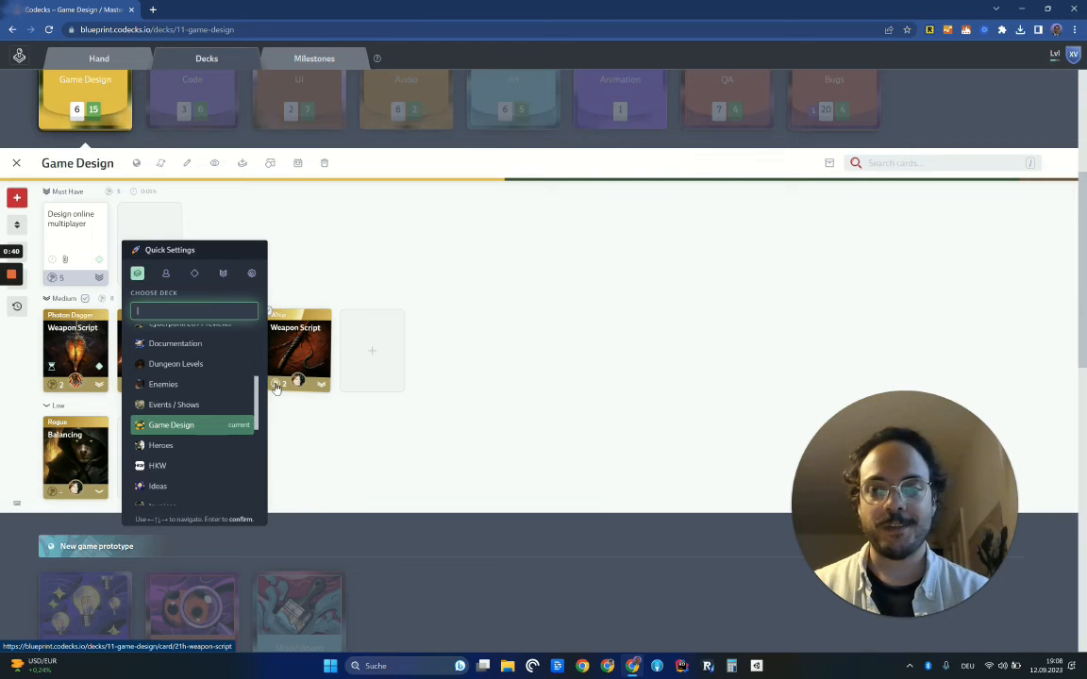
- Browse the owner, milestone and priority choices, then give the Whip weapon script effort 1
{"action": "left_click", "coordinate": [166, 274]}
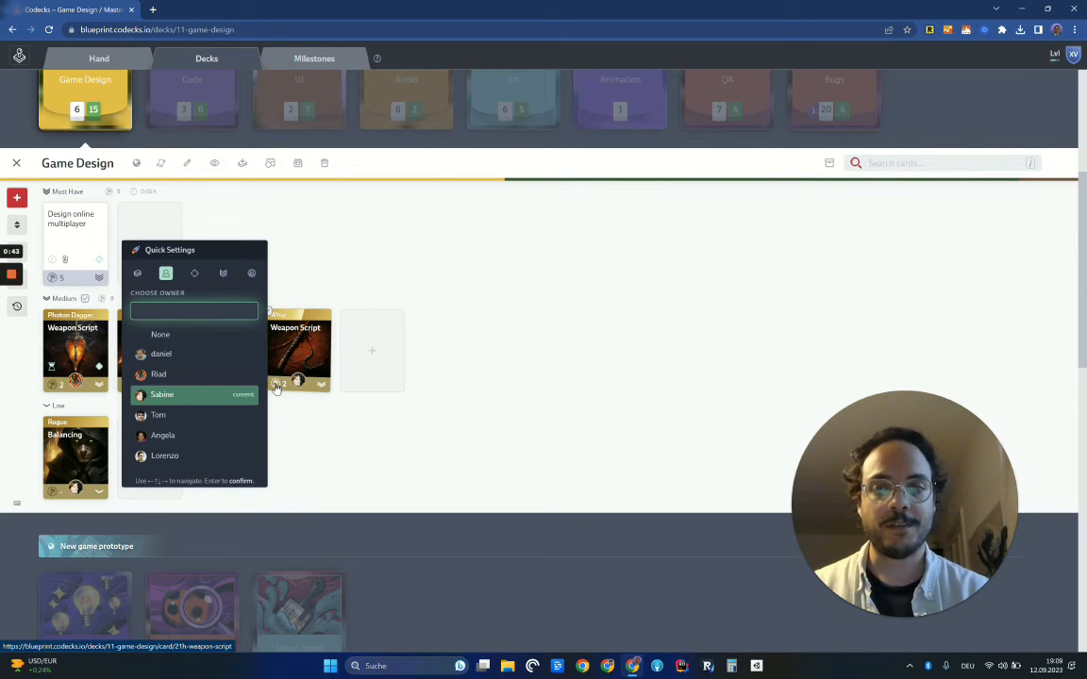
{"action": "left_click", "coordinate": [194, 273]}
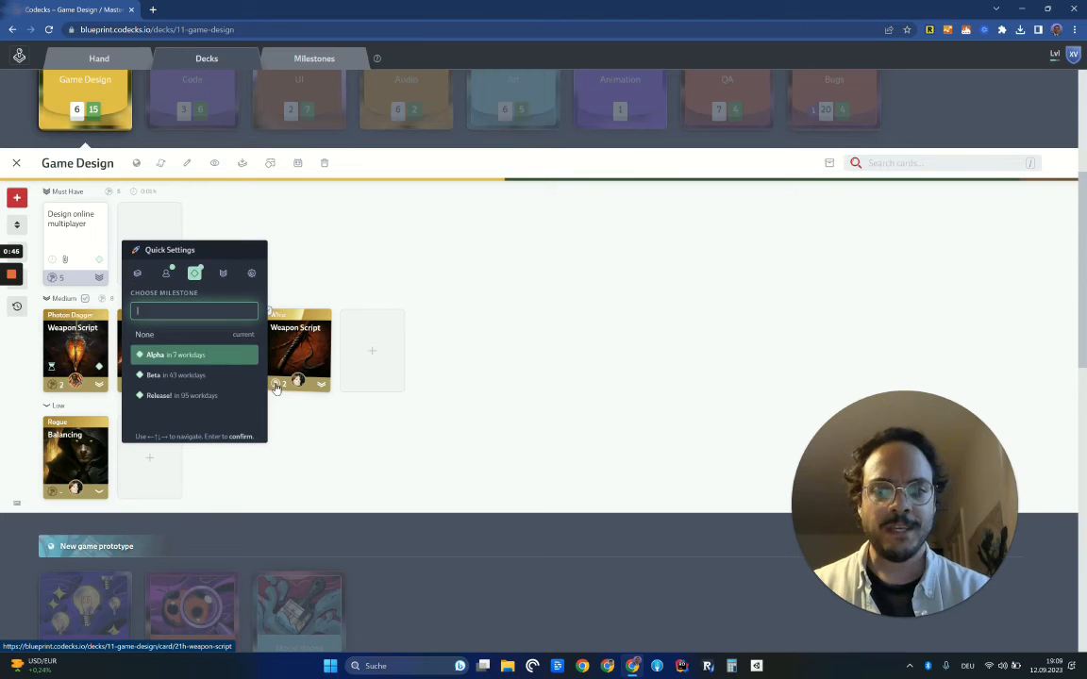
{"action": "left_click", "coordinate": [224, 273]}
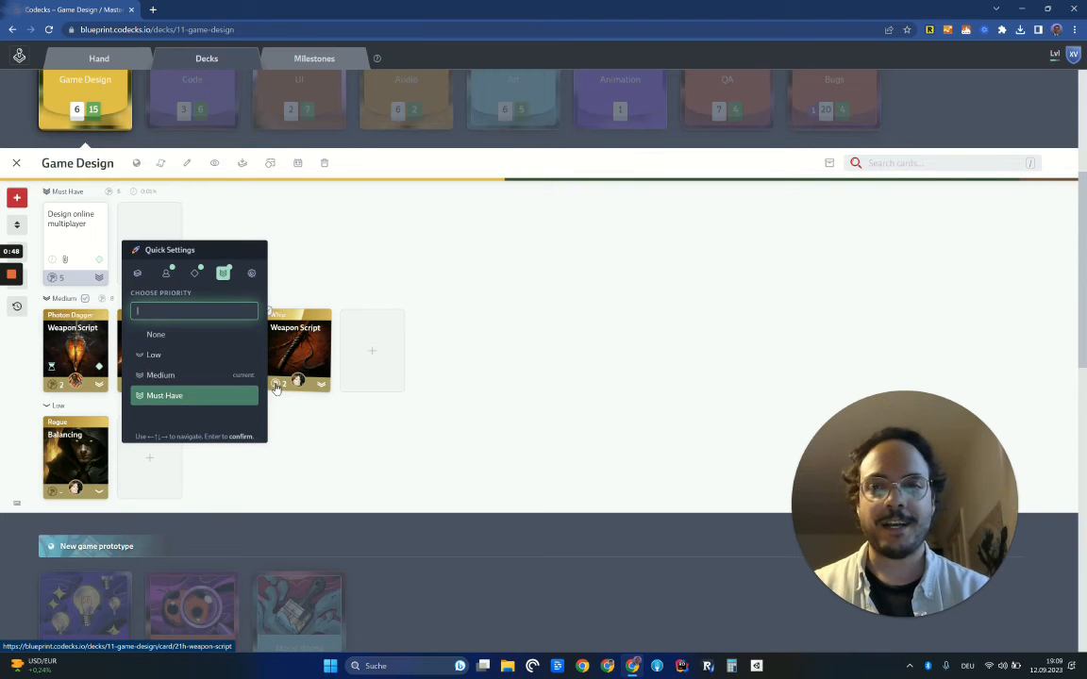
{"action": "left_click", "coordinate": [224, 273]}
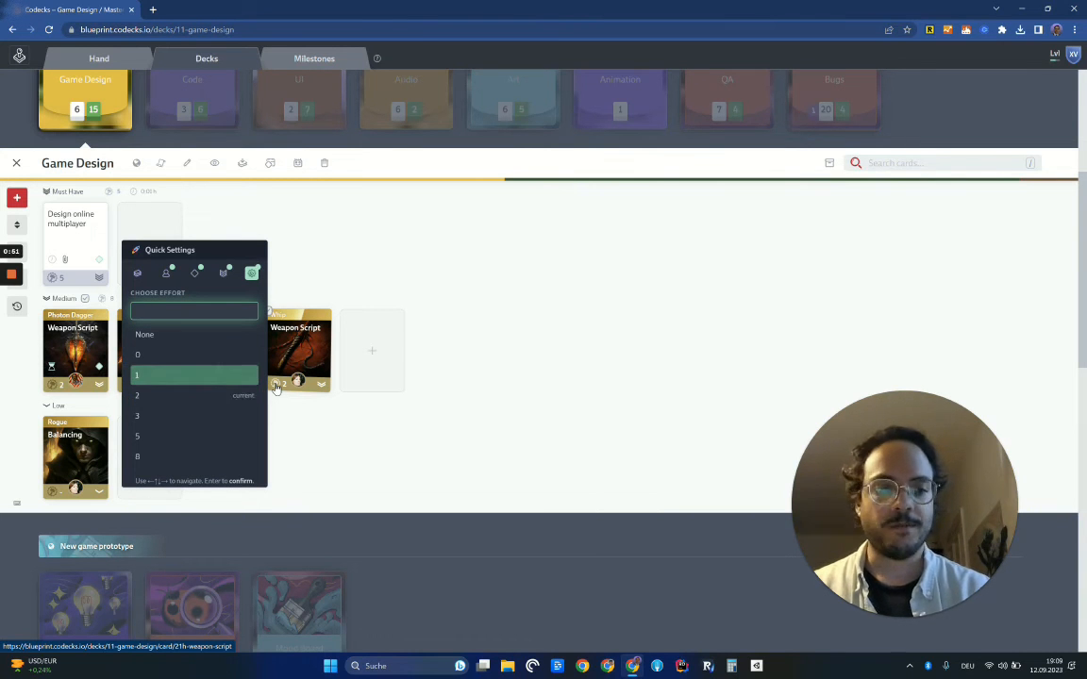
{"action": "left_click", "coordinate": [137, 374]}
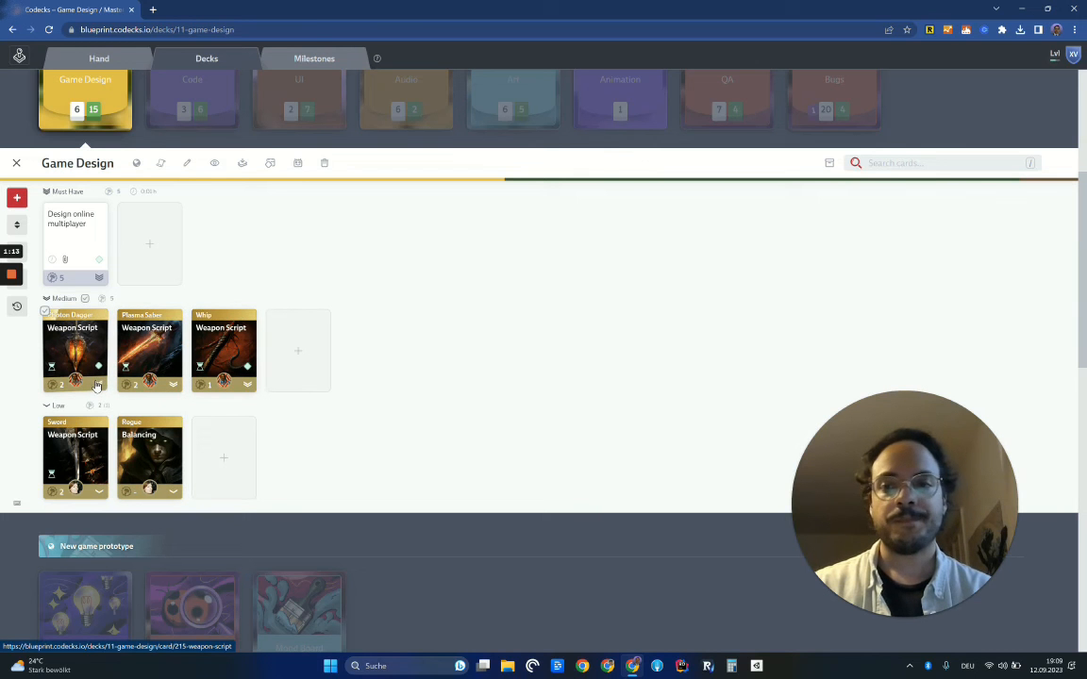
- Open the Photon Dagger card and browse its owner, effort and deck quick settings
{"action": "left_click", "coordinate": [76, 349]}
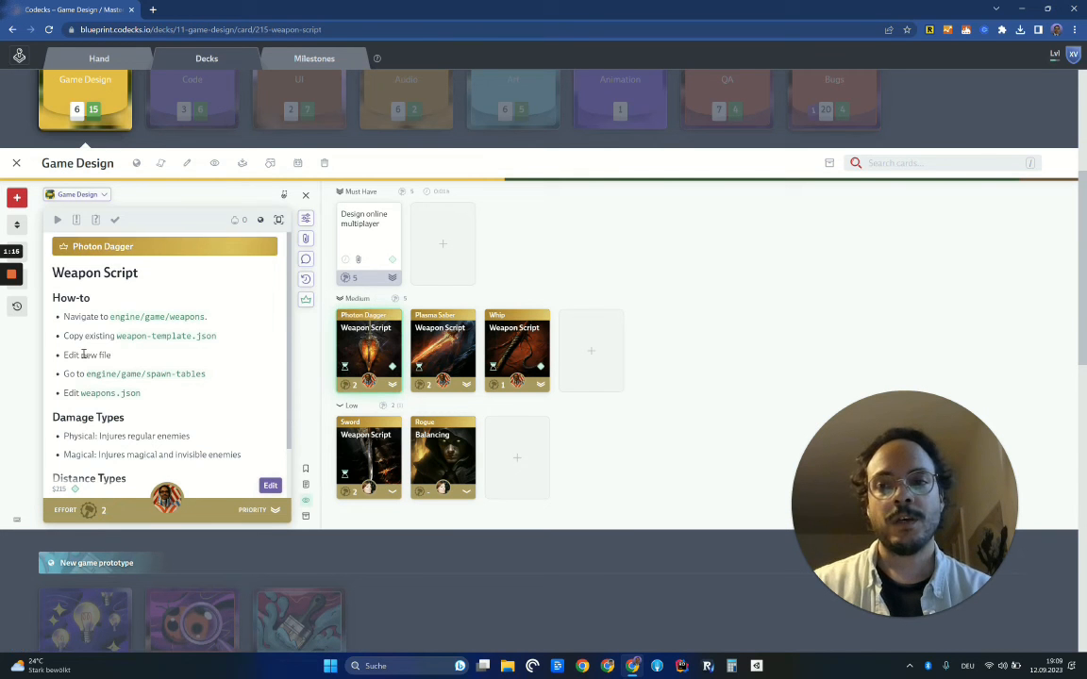
{"action": "mouse_move", "coordinate": [225, 305]}
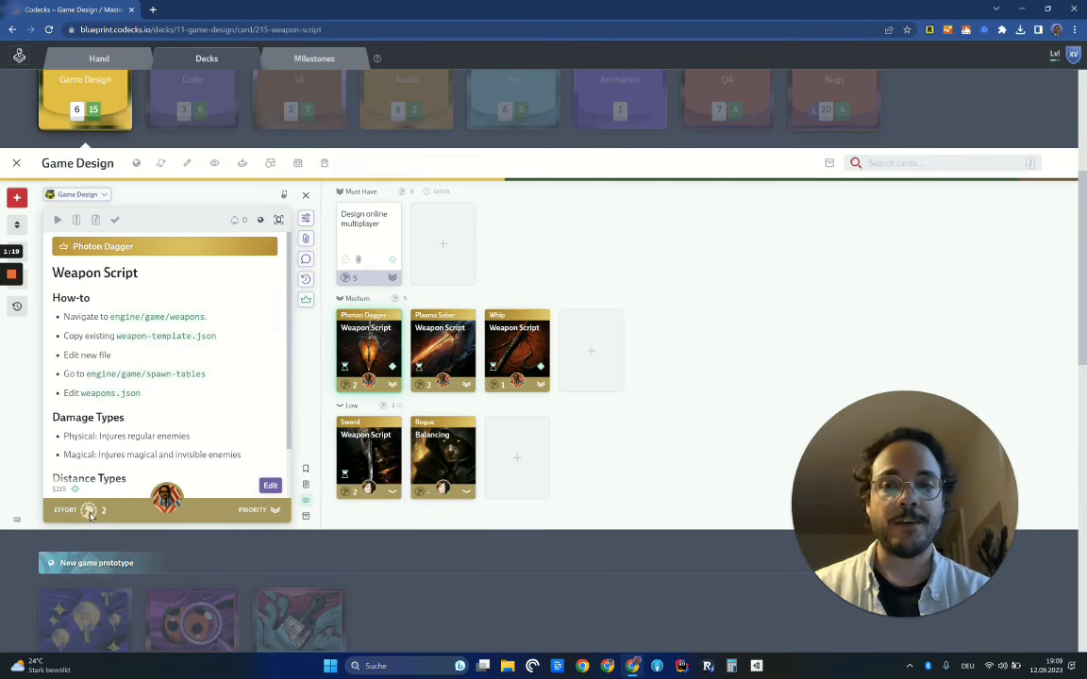
{"action": "left_click", "coordinate": [88, 509]}
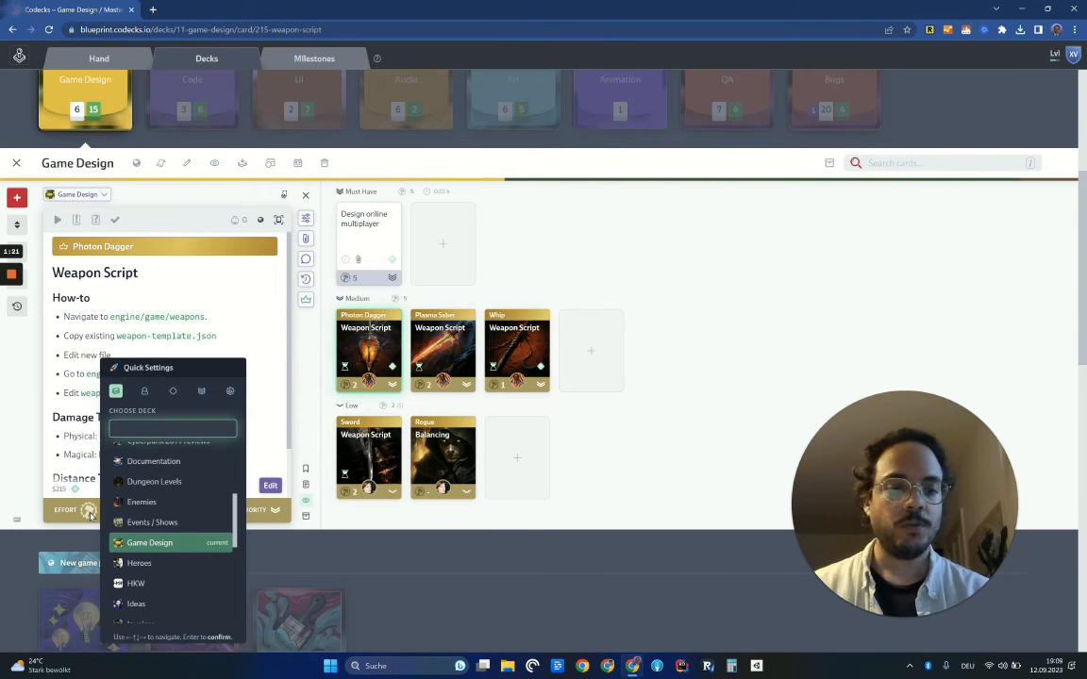
{"action": "left_click", "coordinate": [145, 419]}
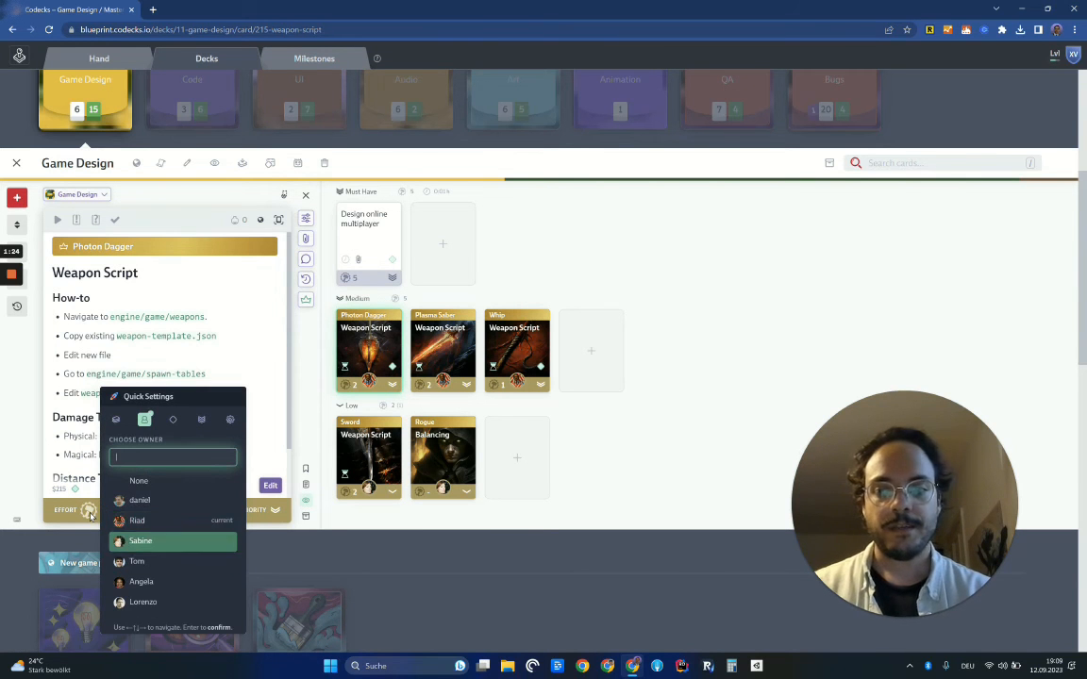
{"action": "left_click", "coordinate": [229, 419]}
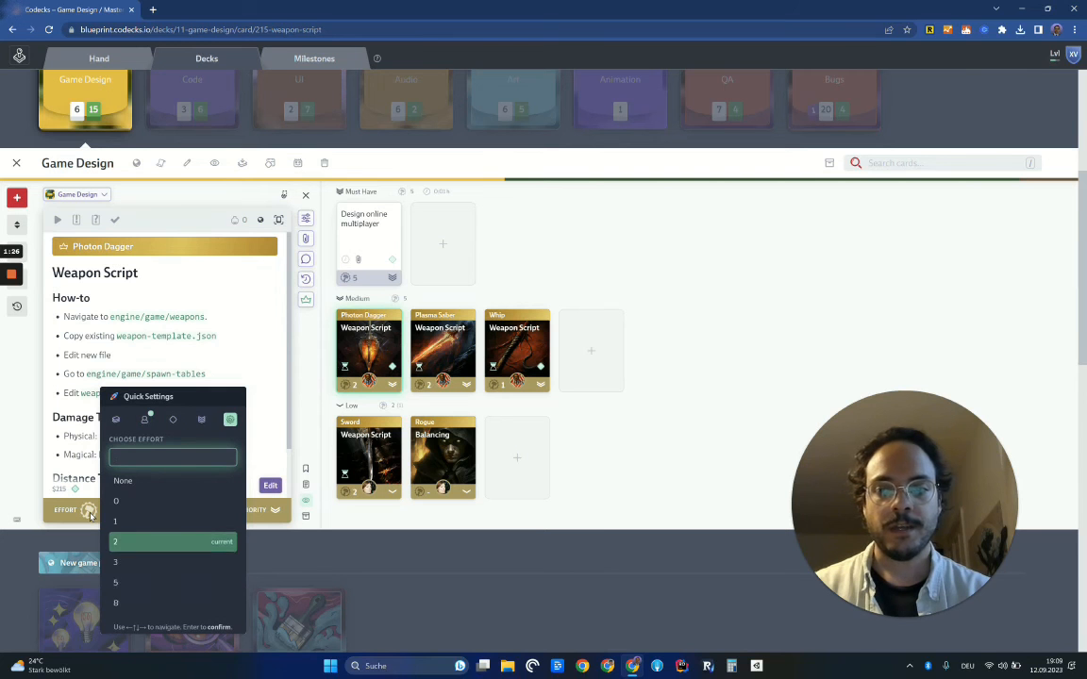
{"action": "left_click", "coordinate": [115, 391]}
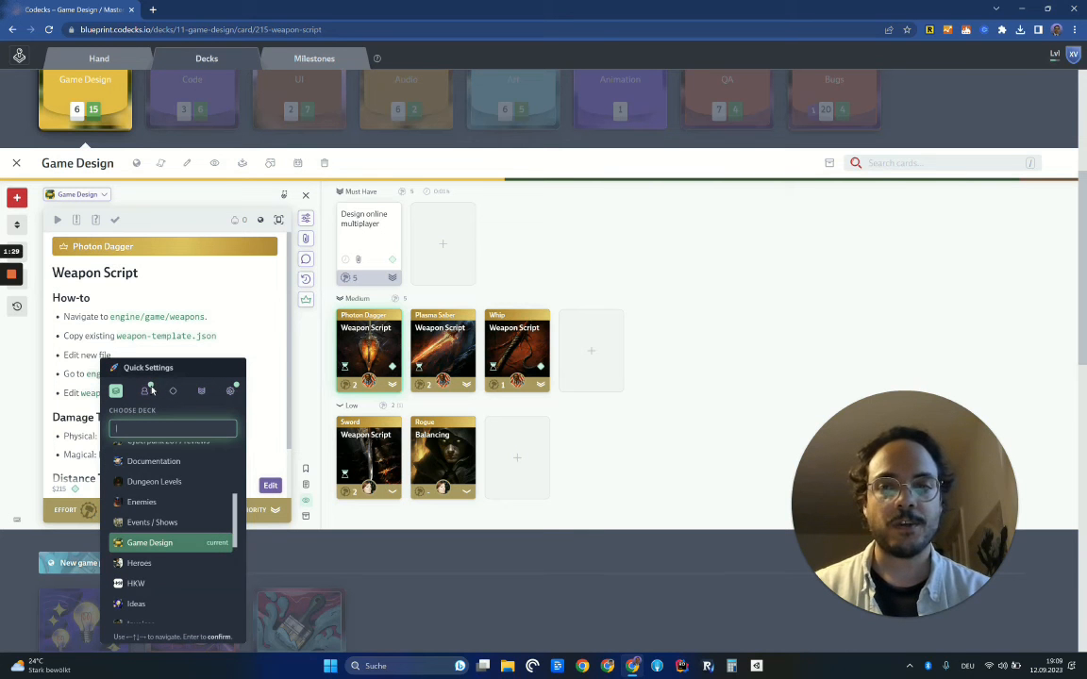
{"action": "mouse_move", "coordinate": [146, 390]}
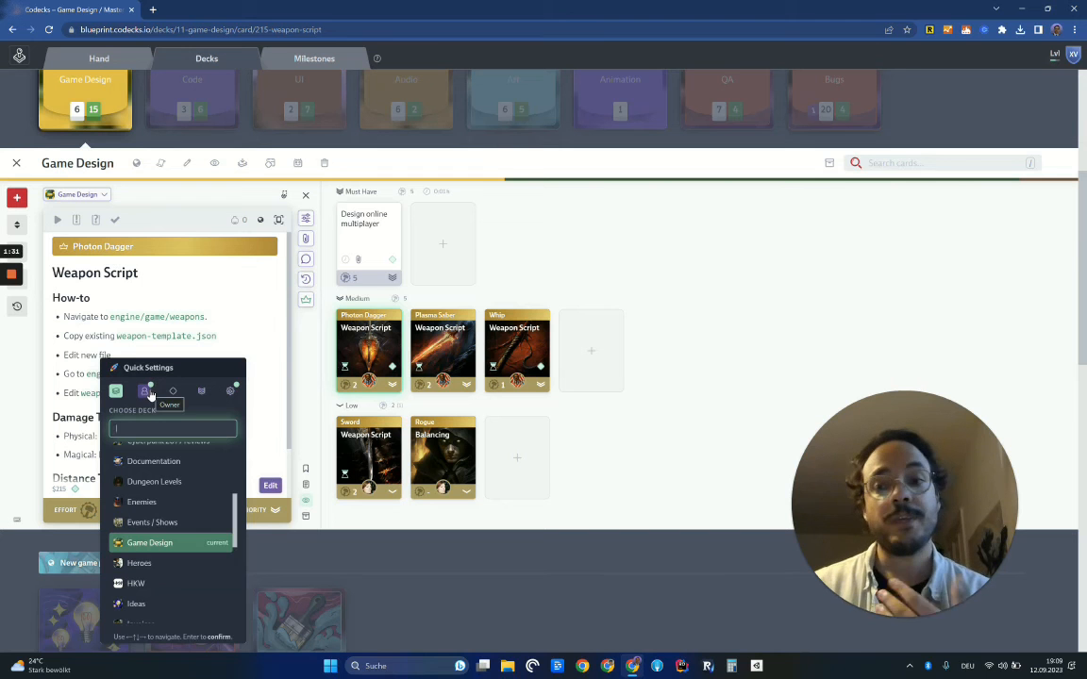
{"action": "mouse_move", "coordinate": [181, 413]}
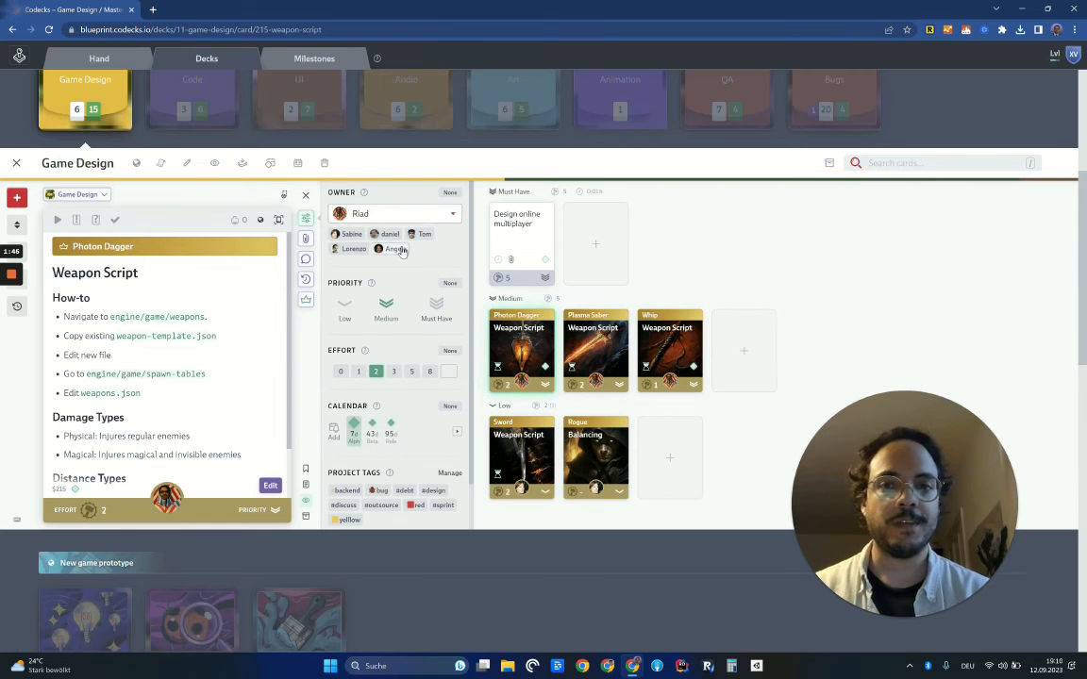
{"action": "mouse_move", "coordinate": [306, 219]}
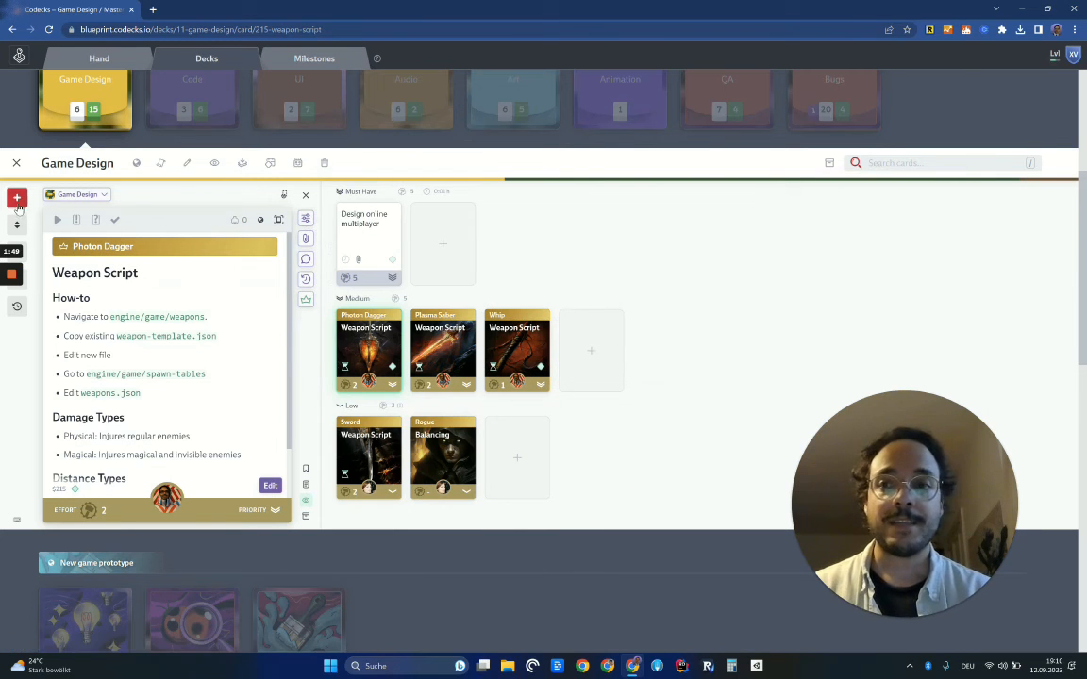
- Draft a new card titled 'Add player ability fireball' and bring up its command menu
{"action": "left_click", "coordinate": [17, 196]}
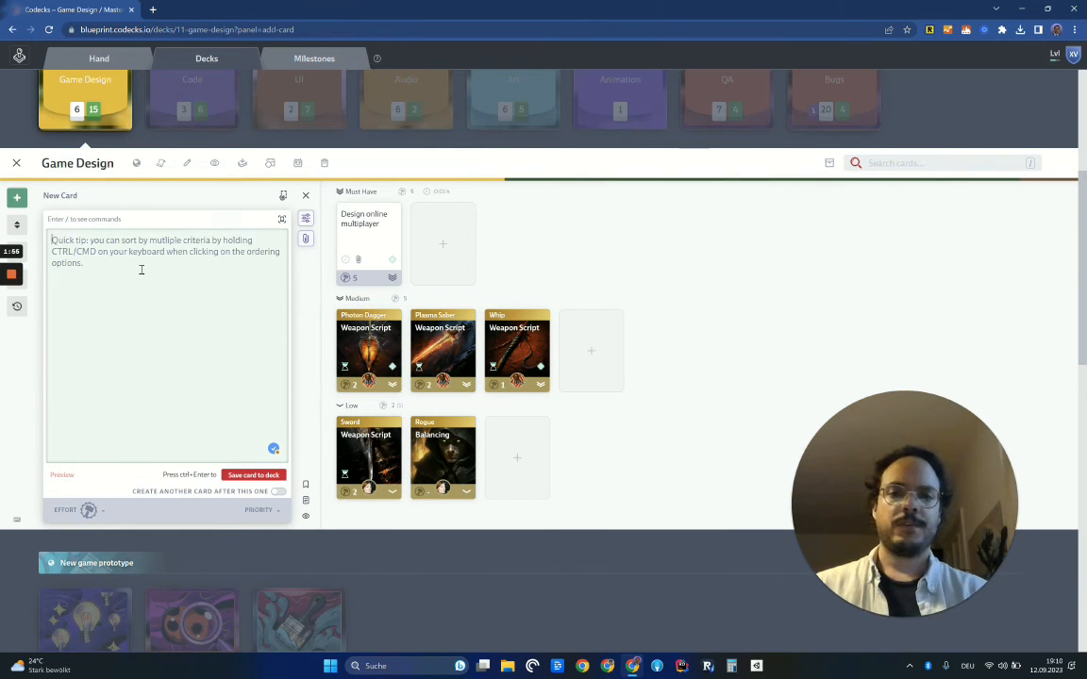
{"action": "type", "text": "Add"}
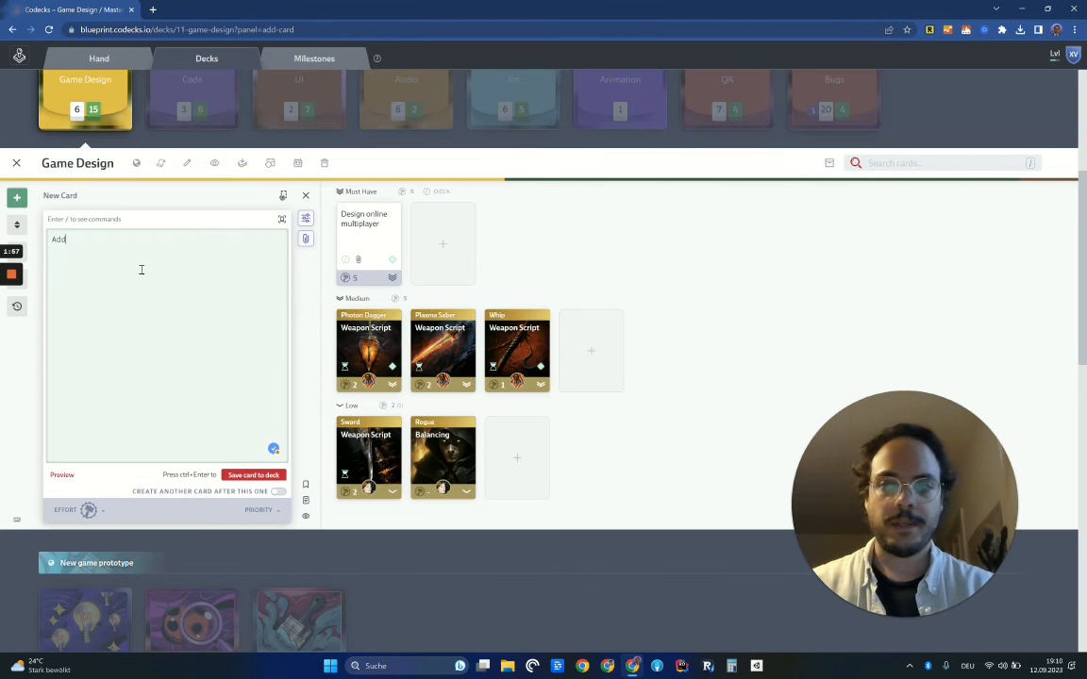
{"action": "type", "text": "player ab"}
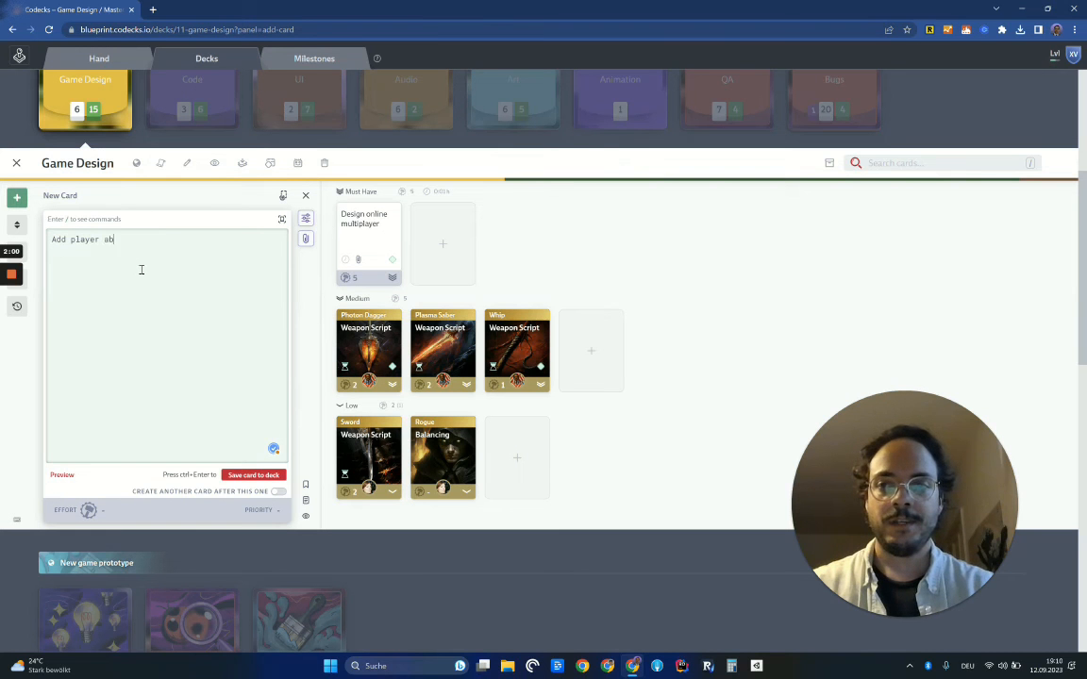
{"action": "type", "text": "ility fire"}
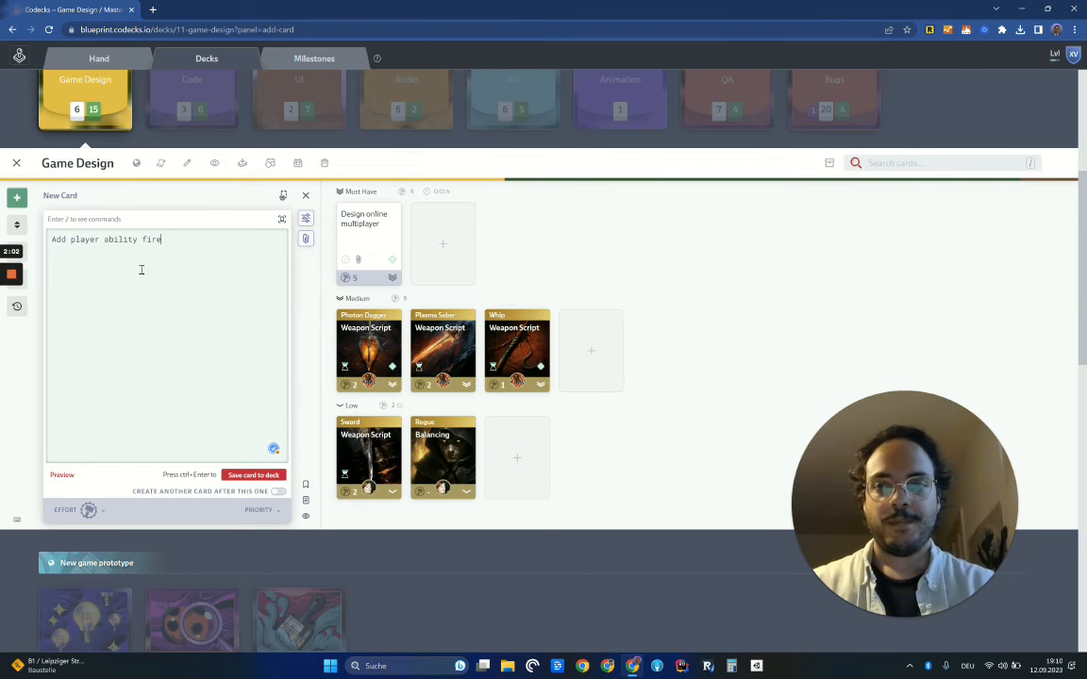
{"action": "type", "text": "ball"}
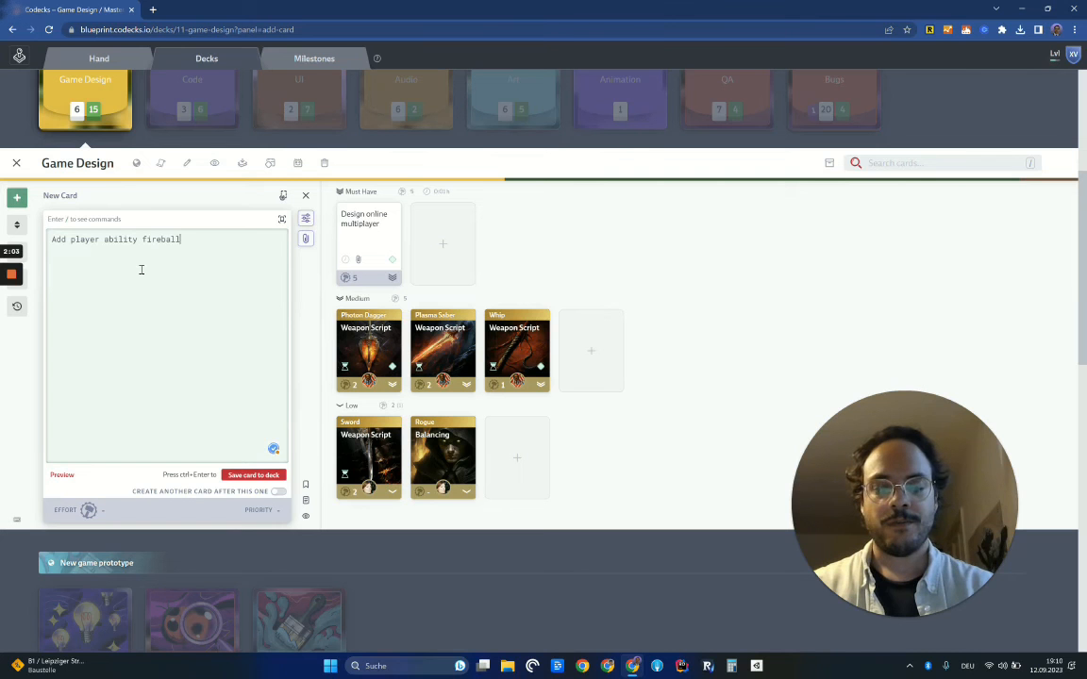
{"action": "type", "text": "/"}
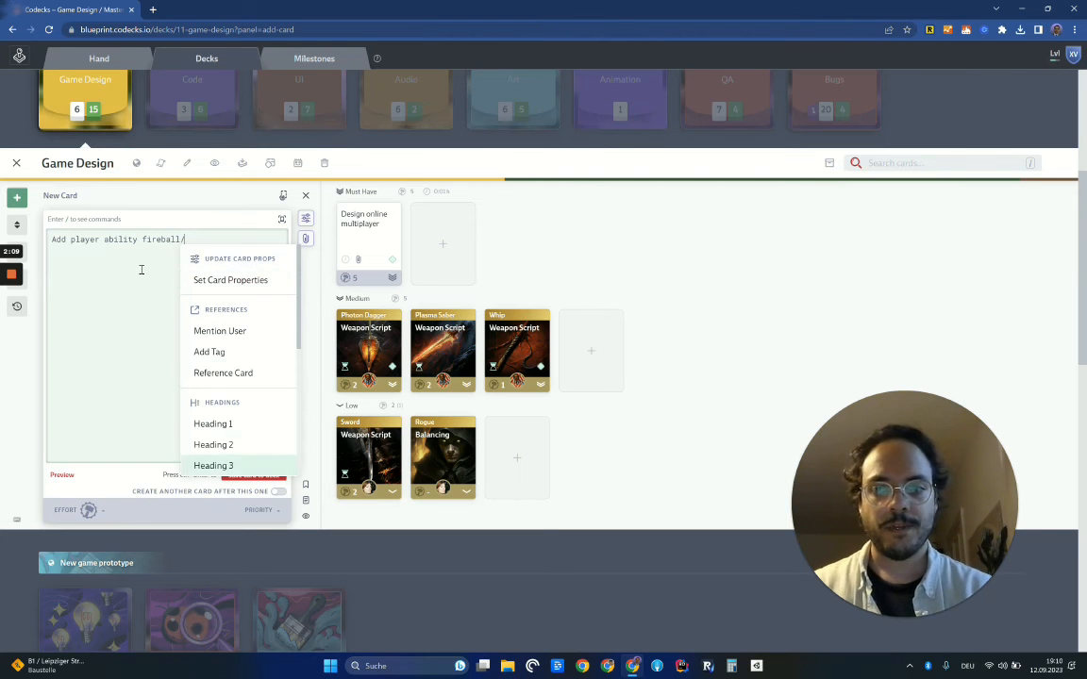
{"action": "mouse_move", "coordinate": [220, 330]}
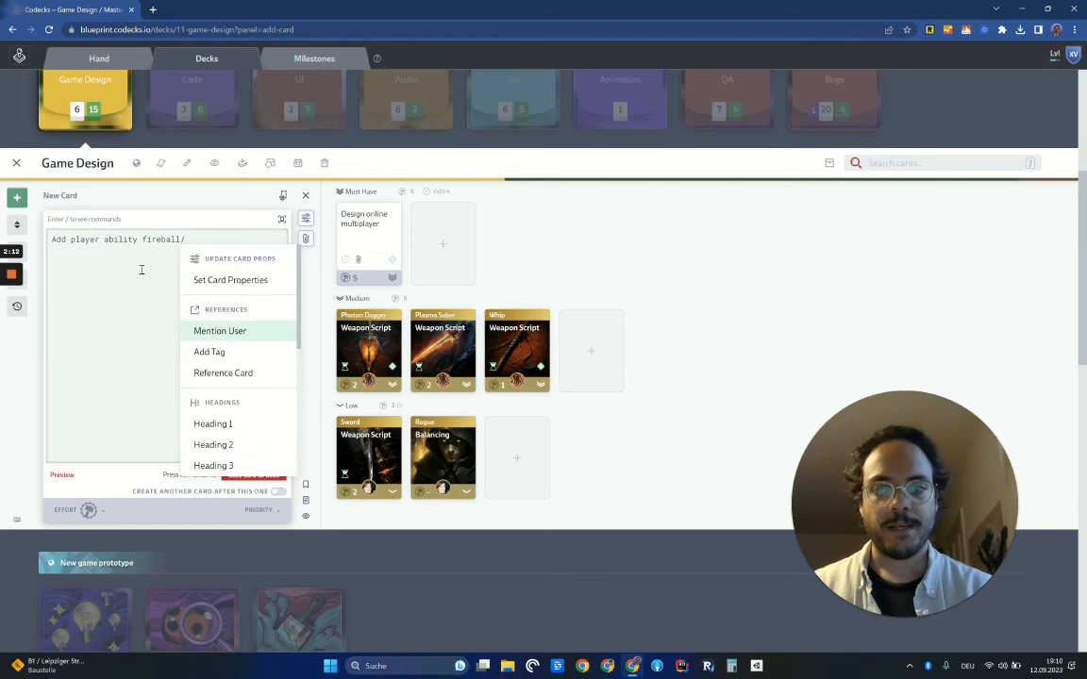
{"action": "mouse_move", "coordinate": [230, 279]}
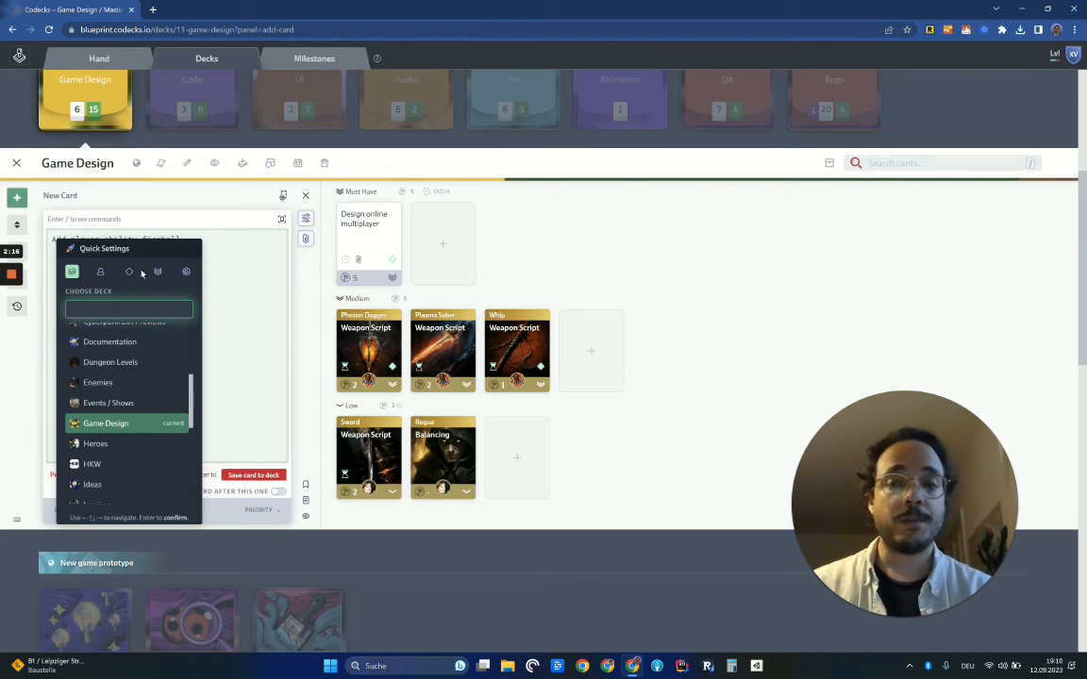
- Give the fireball card an owner, Medium priority and effort 3, then save it
{"action": "left_click", "coordinate": [100, 272]}
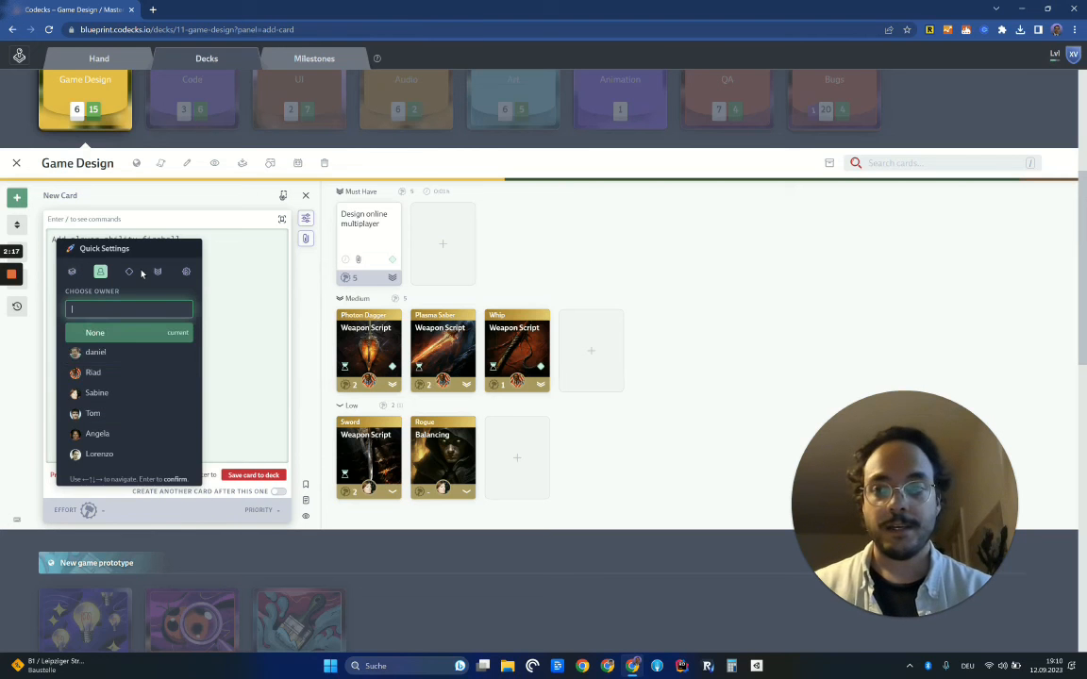
{"action": "left_click", "coordinate": [129, 272]}
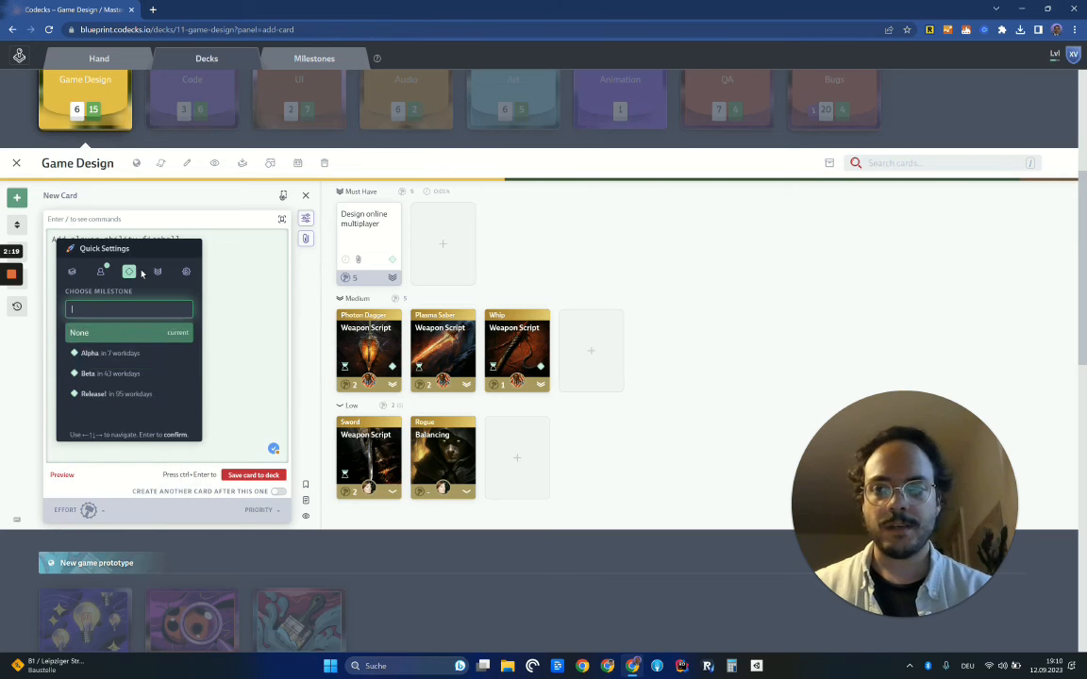
{"action": "left_click", "coordinate": [157, 272]}
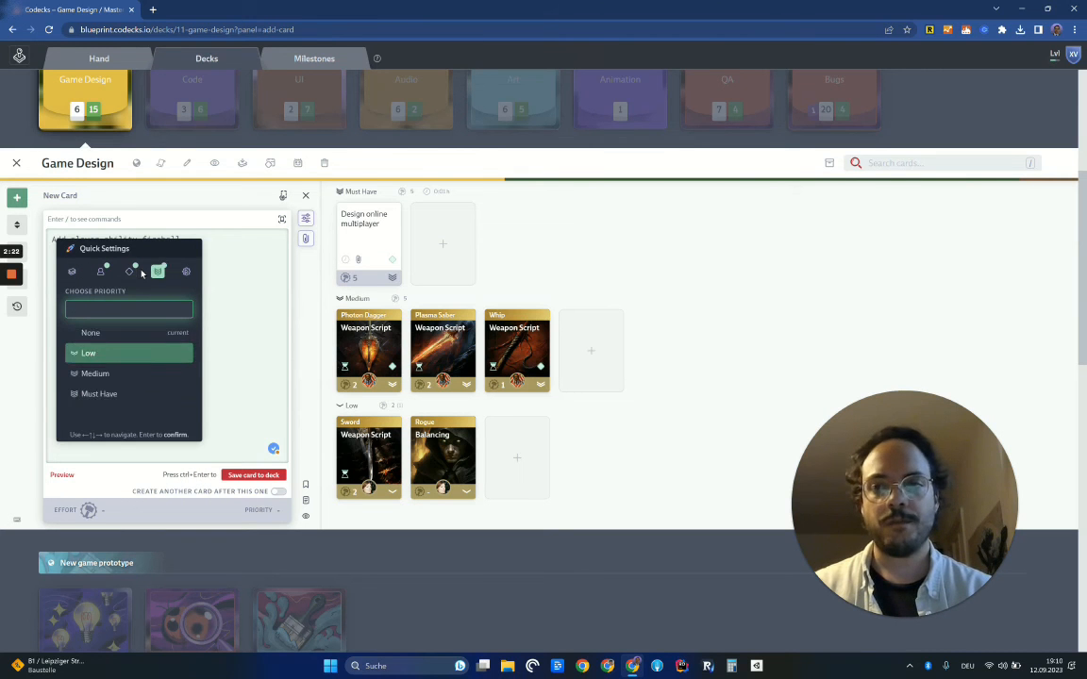
{"action": "left_click", "coordinate": [186, 272]}
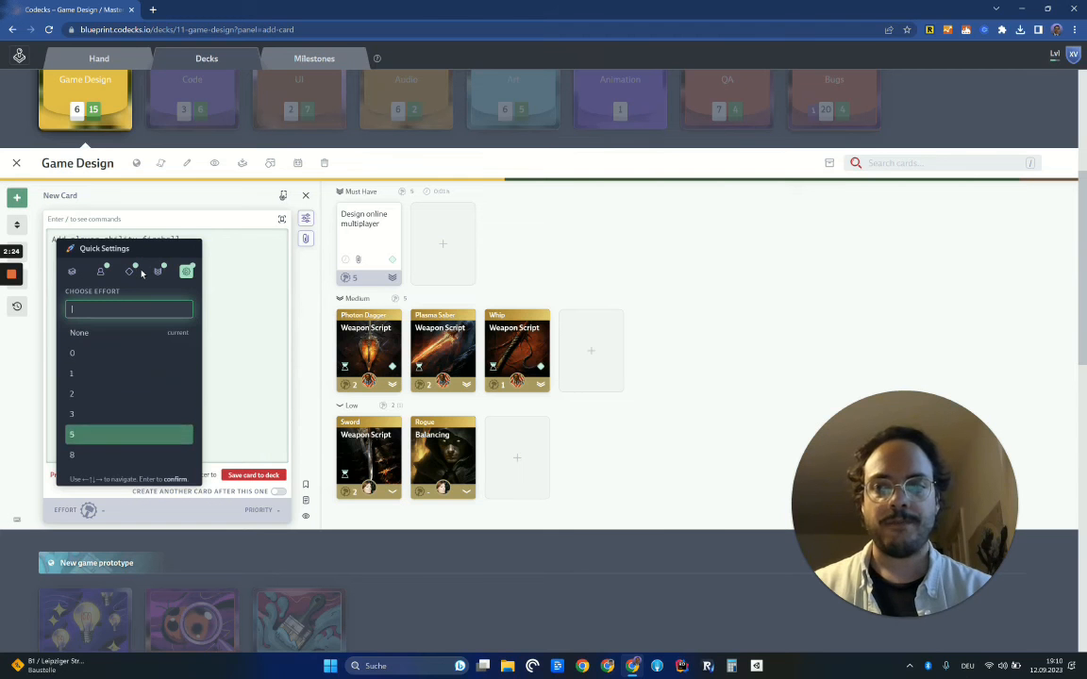
{"action": "left_click", "coordinate": [72, 413]}
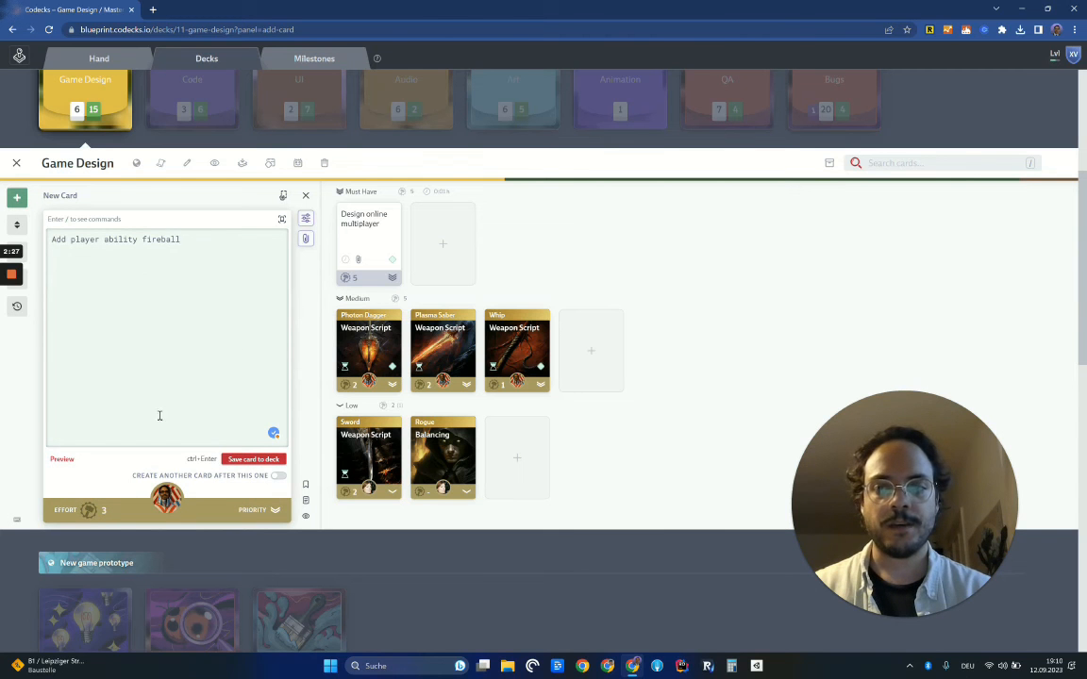
{"action": "left_click", "coordinate": [253, 459]}
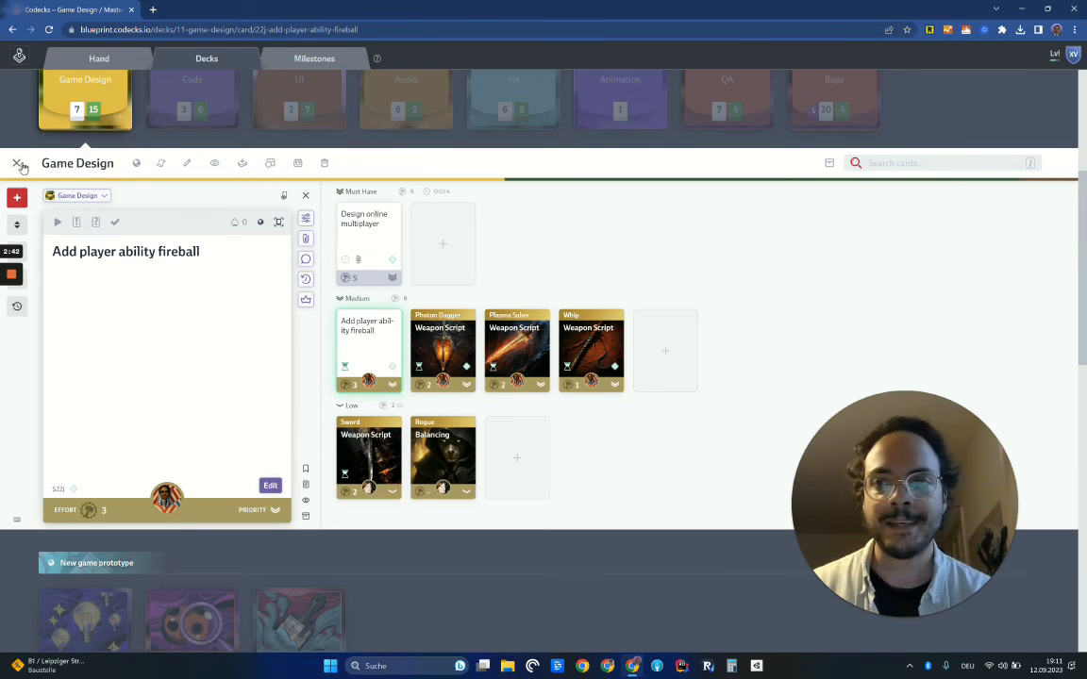
- Close the Game Design deck and scroll up to the full decks overview
{"action": "left_click", "coordinate": [16, 163]}
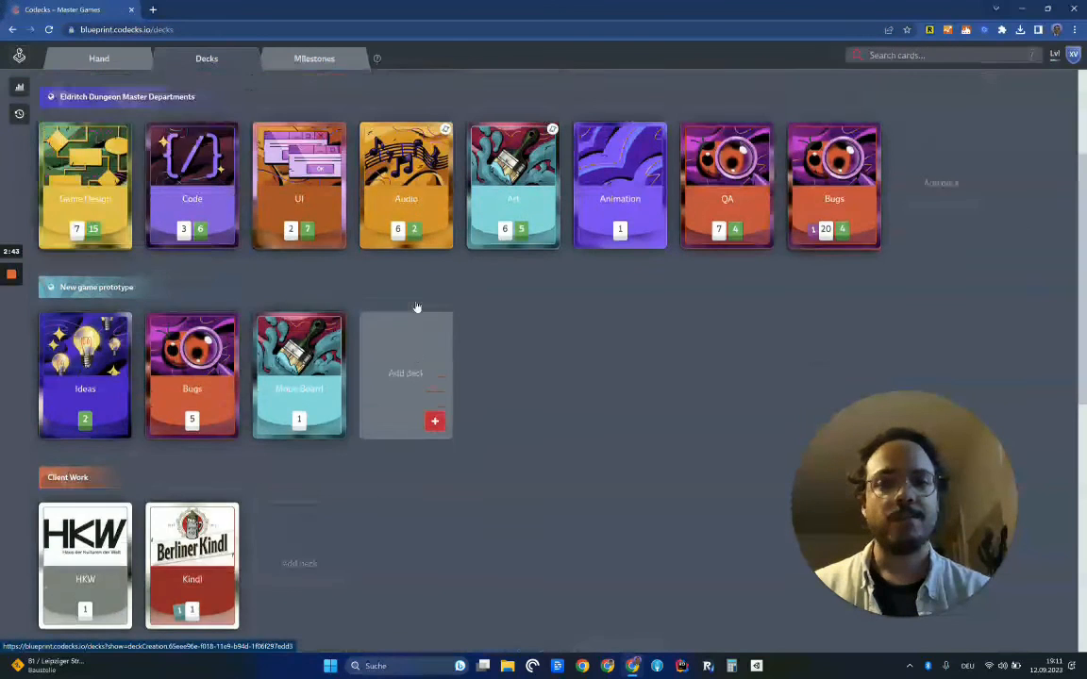
{"action": "scroll", "scroll_direction": "up", "scroll_amount": 3}
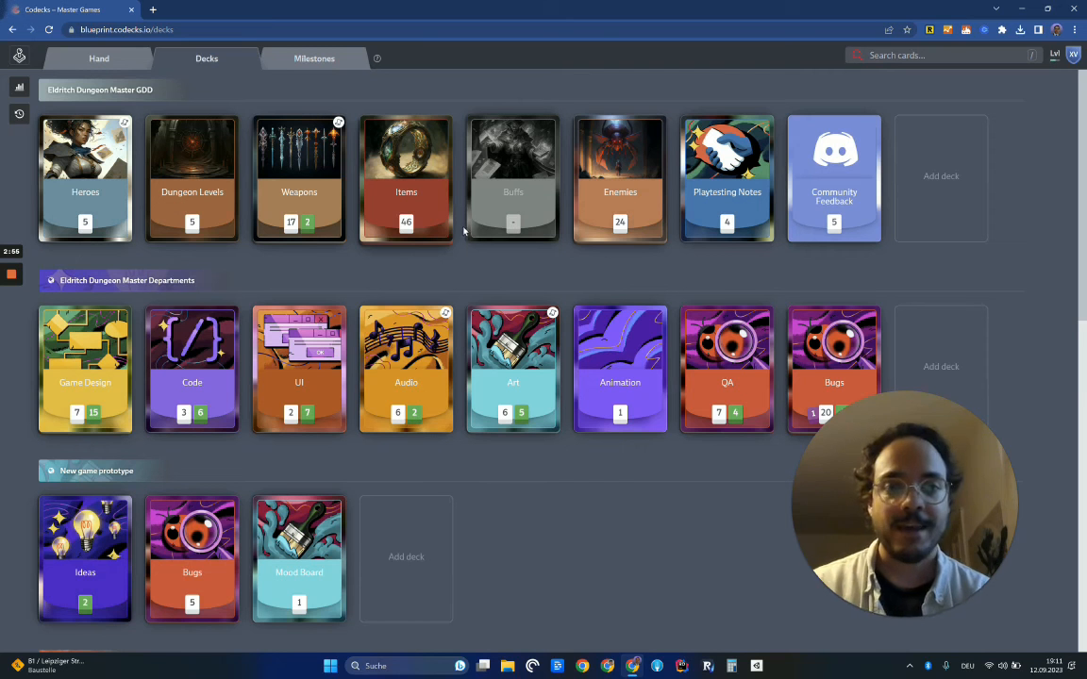
{"action": "mouse_move", "coordinate": [452, 258]}
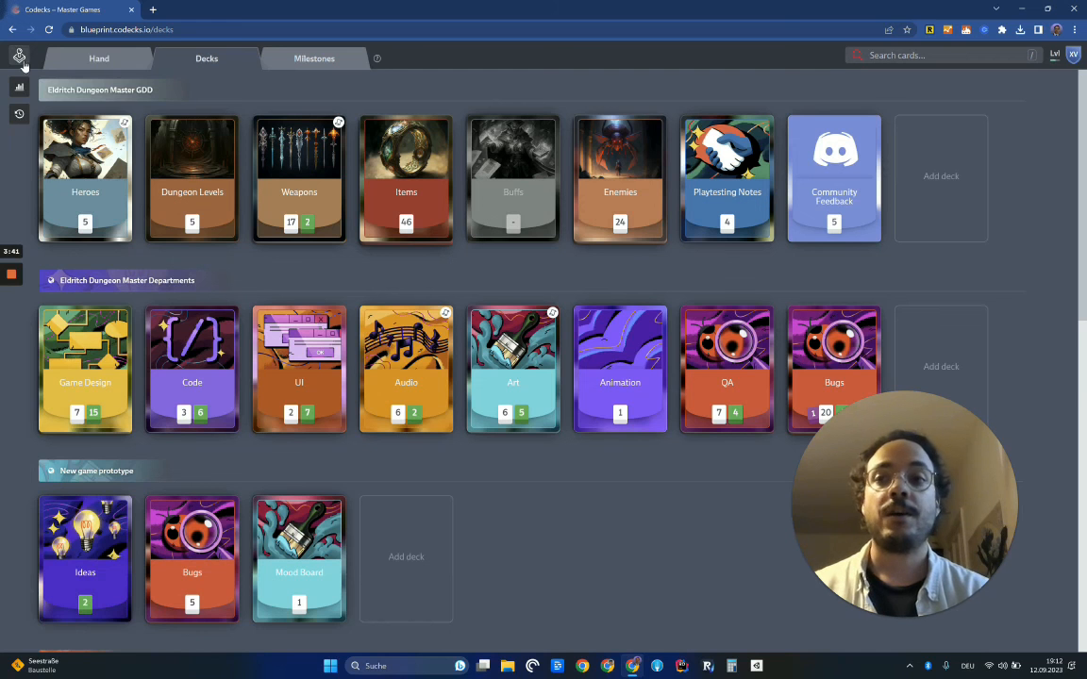
{"action": "left_click", "coordinate": [18, 56]}
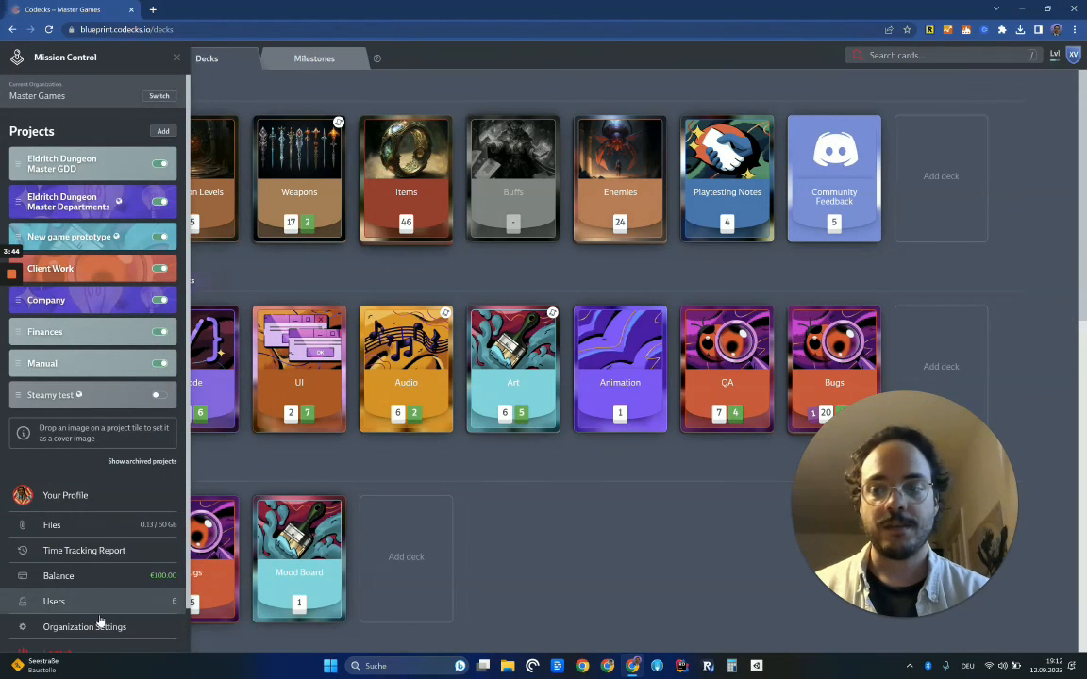
{"action": "left_click", "coordinate": [84, 626]}
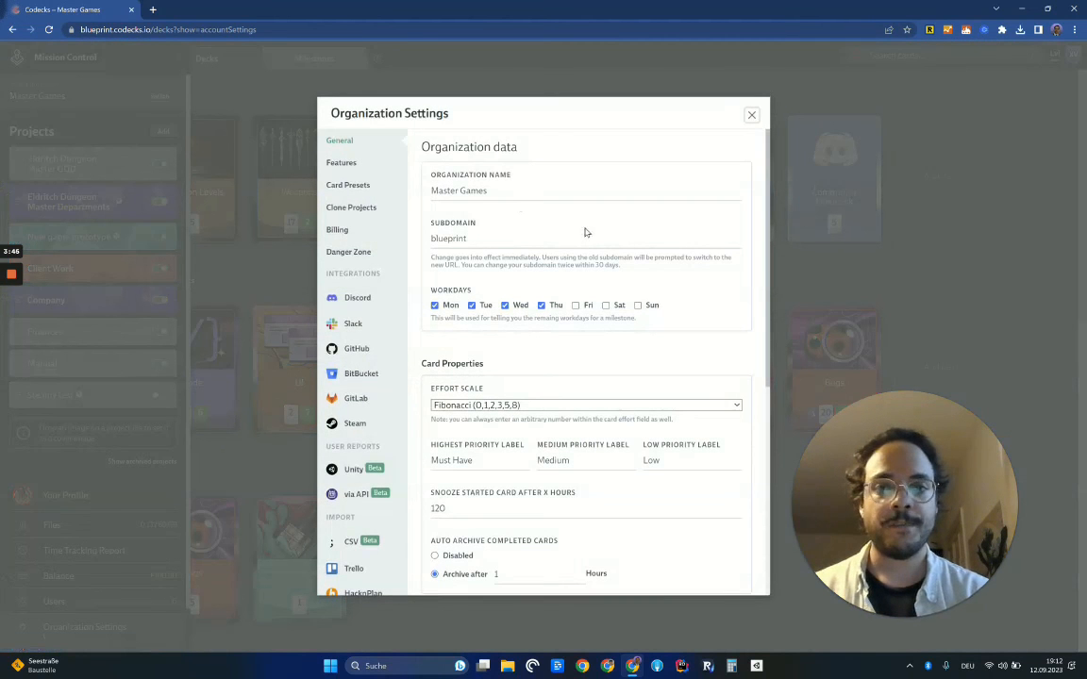
{"action": "scroll", "scroll_direction": "down", "scroll_amount": 3}
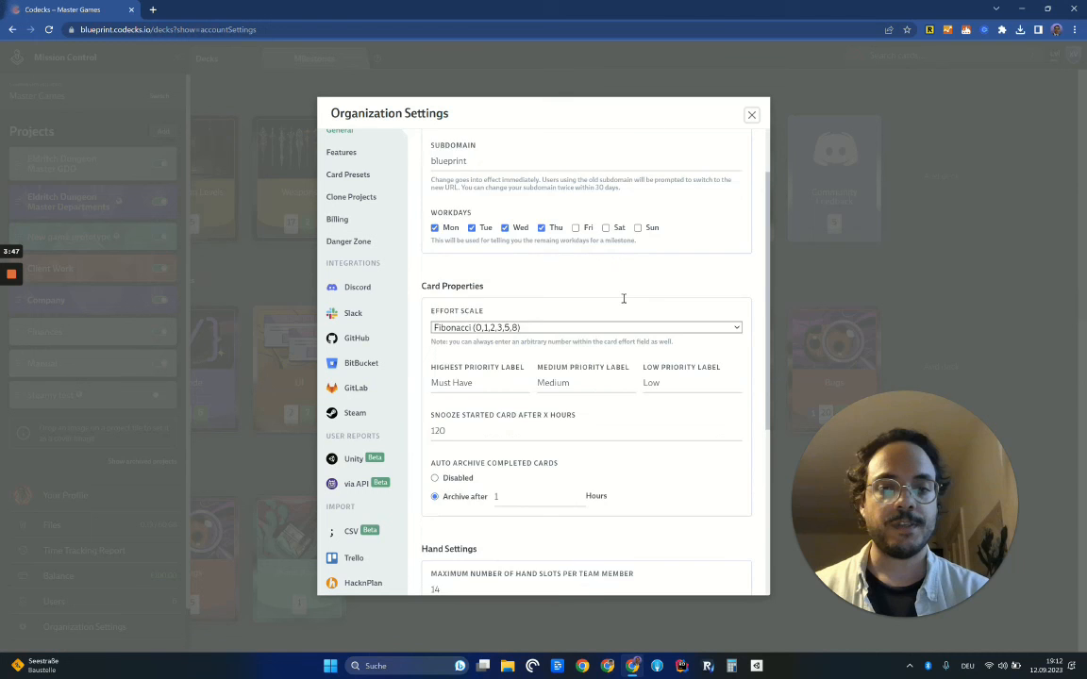
{"action": "scroll", "scroll_direction": "down", "scroll_amount": 3}
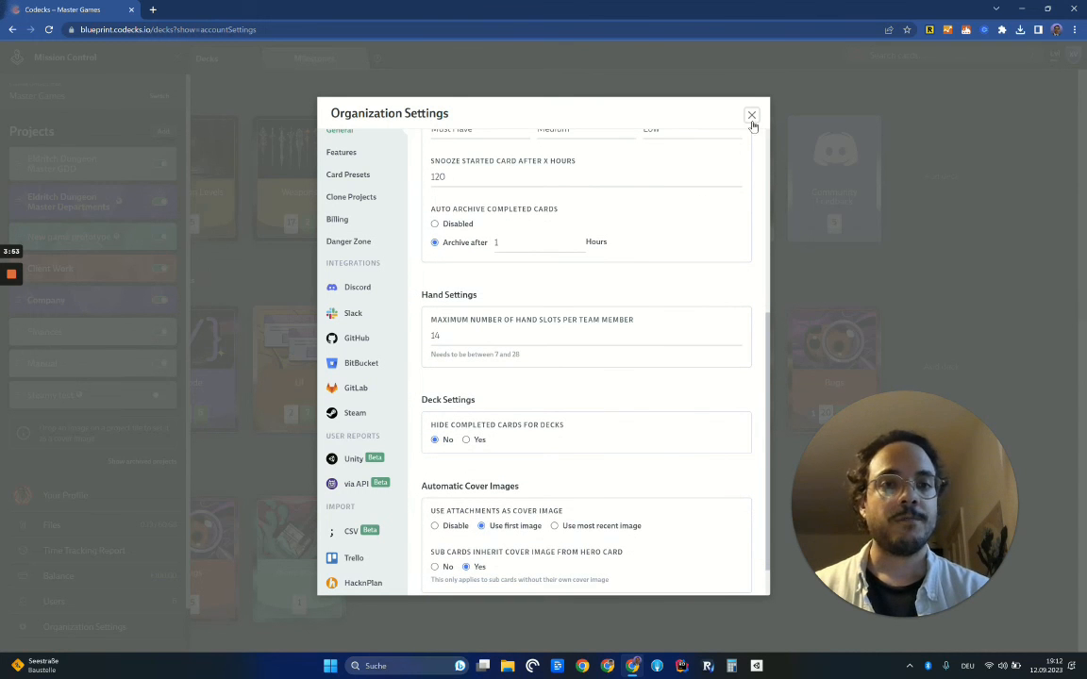
{"action": "left_click", "coordinate": [751, 114]}
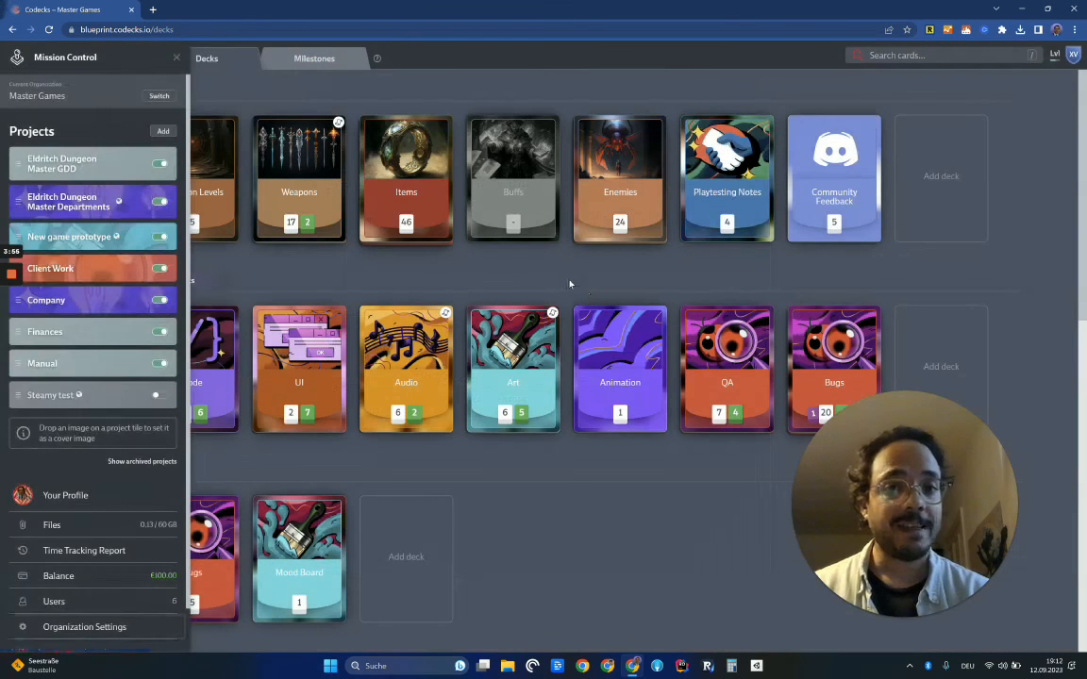
{"action": "left_click", "coordinate": [176, 57]}
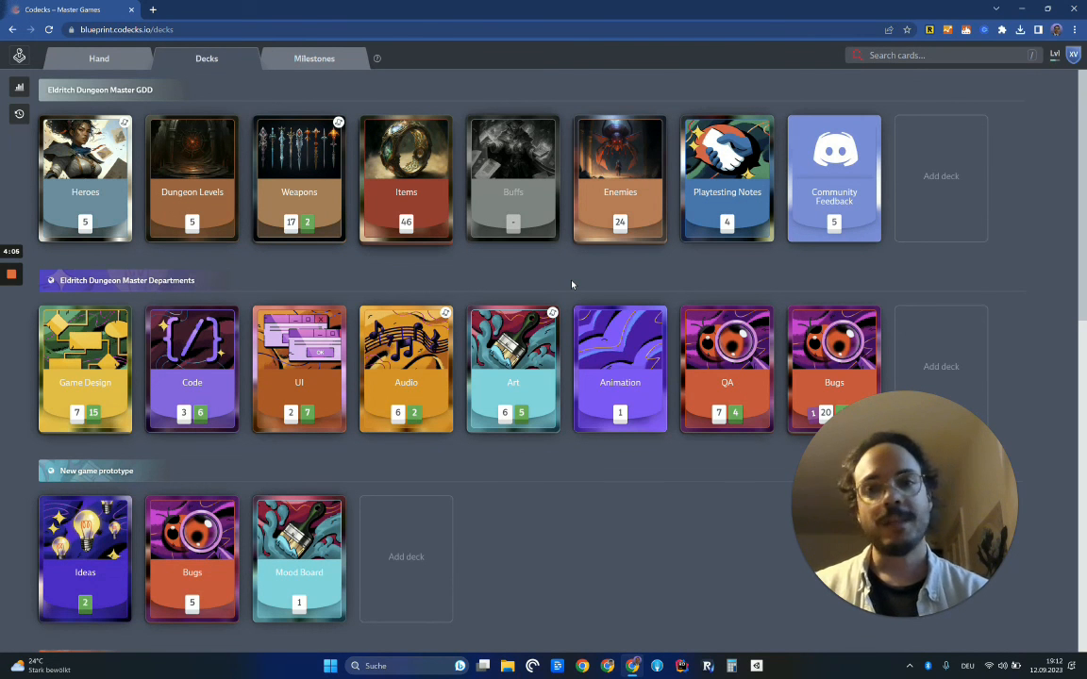
{"action": "mouse_move", "coordinate": [745, 274]}
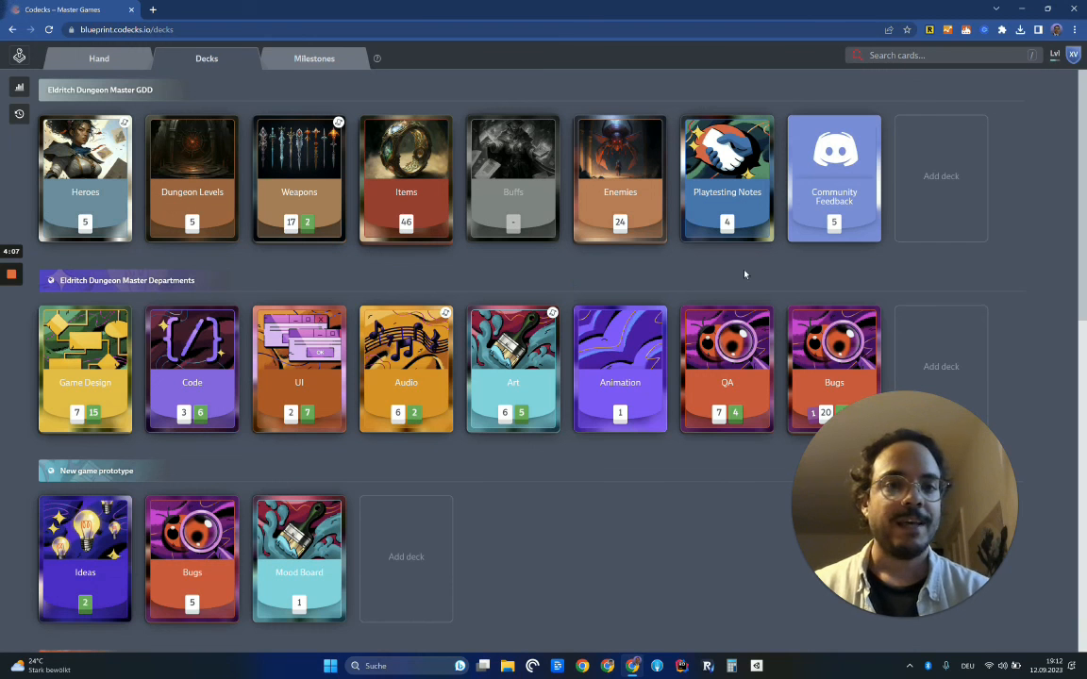
{"action": "mouse_move", "coordinate": [632, 282]}
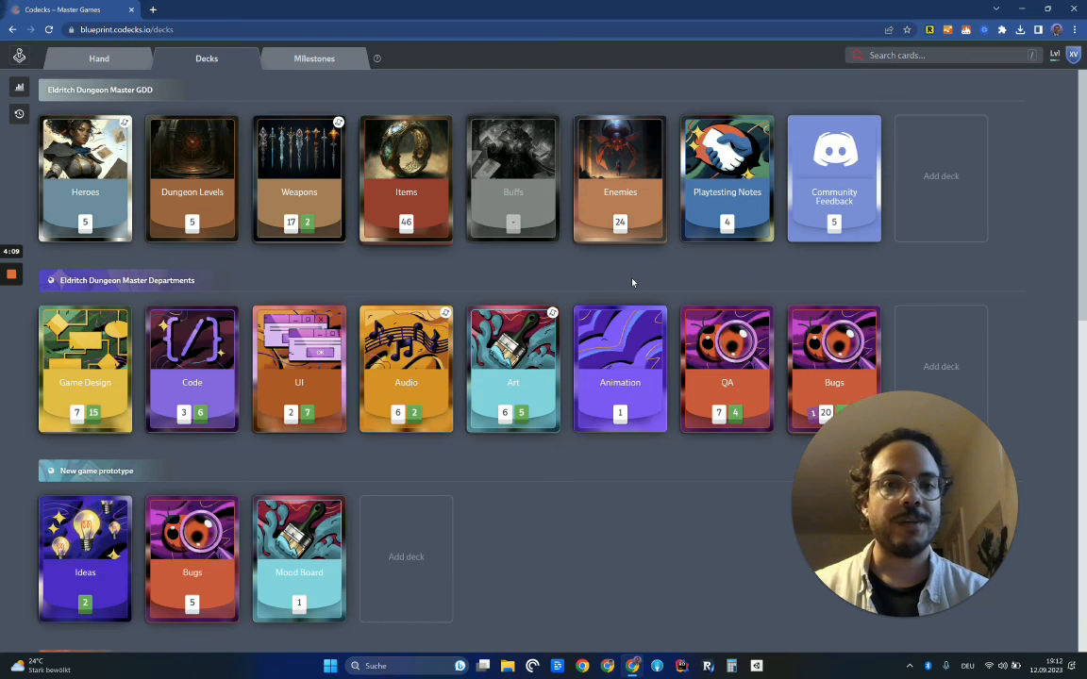
{"action": "mouse_move", "coordinate": [555, 284]}
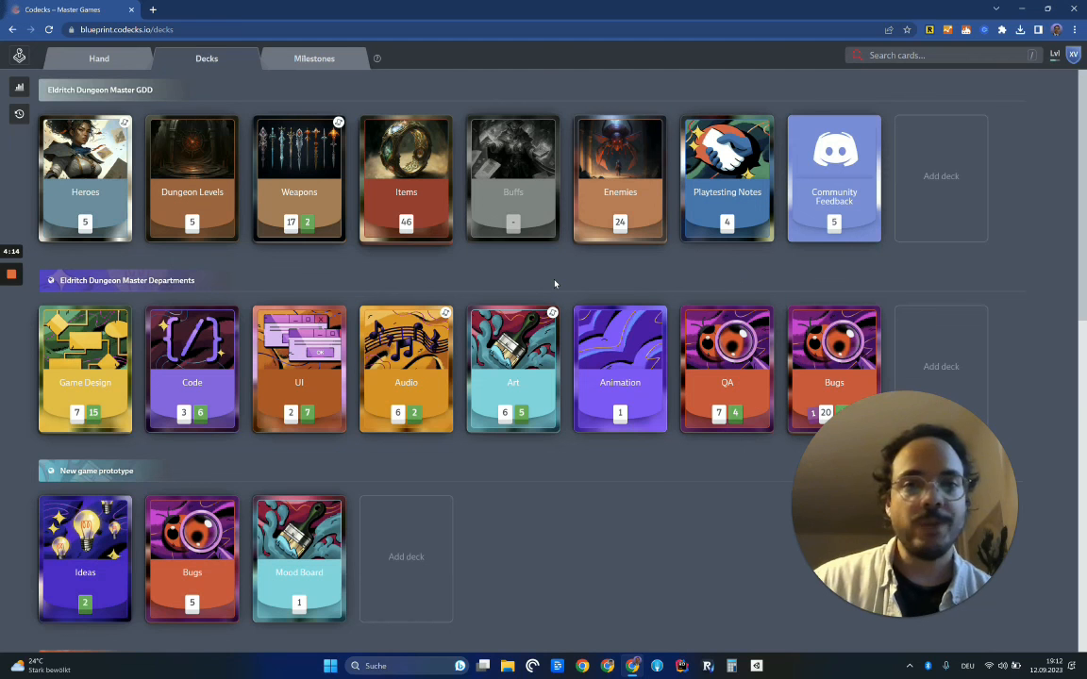
{"action": "mouse_move", "coordinate": [94, 170]}
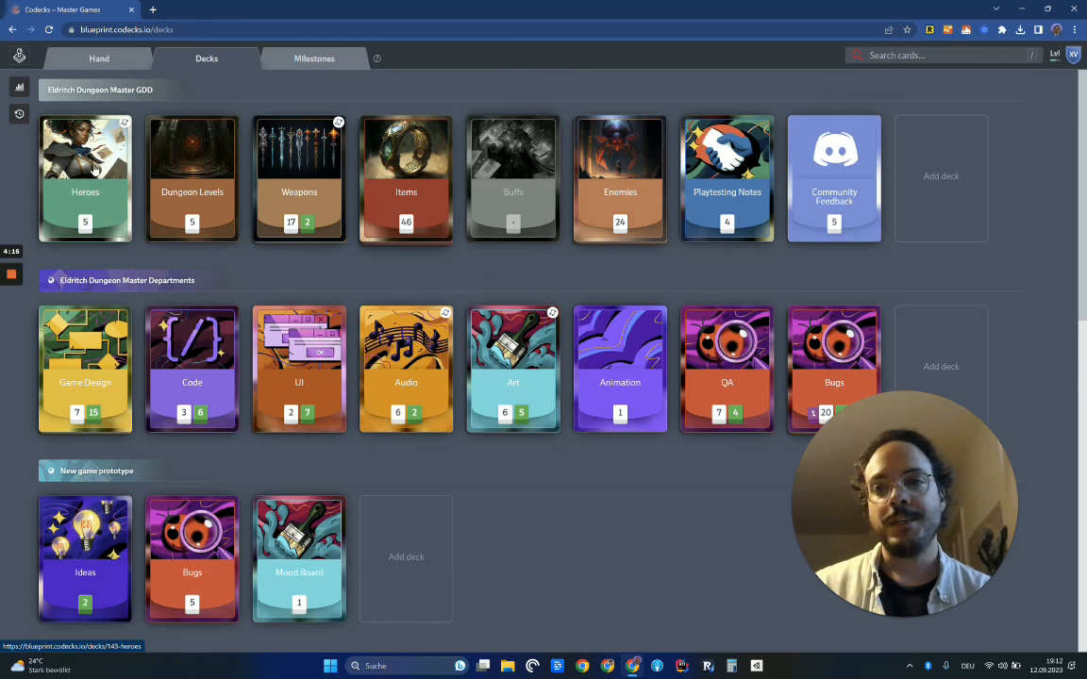
{"action": "left_click", "coordinate": [85, 177]}
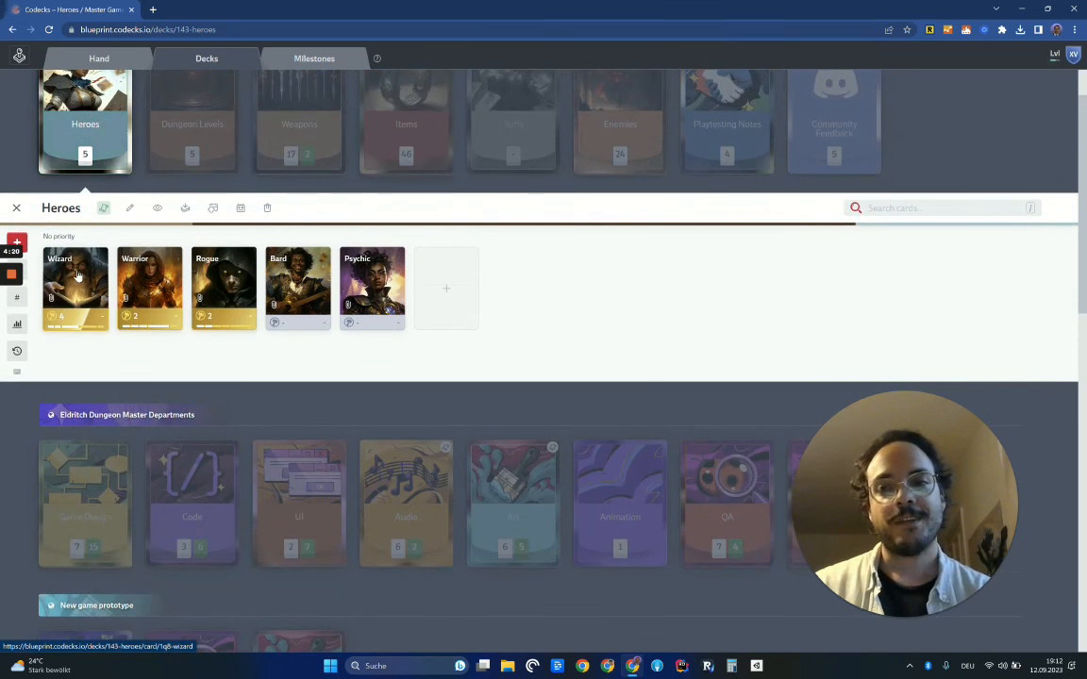
{"action": "mouse_move", "coordinate": [151, 287]}
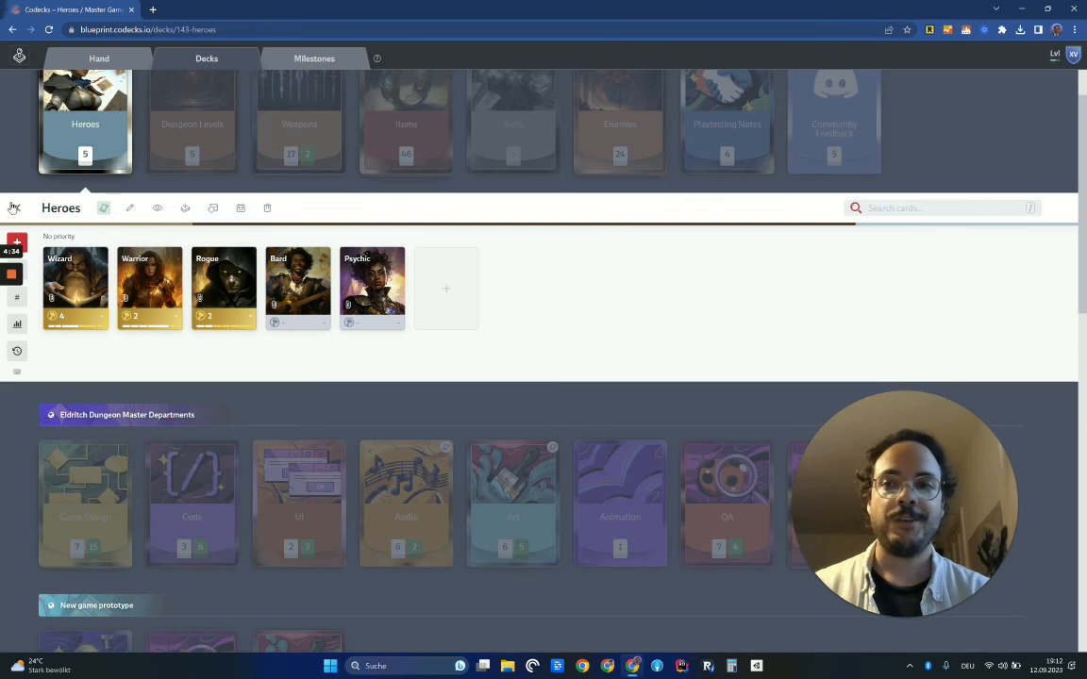
{"action": "left_click", "coordinate": [206, 57]}
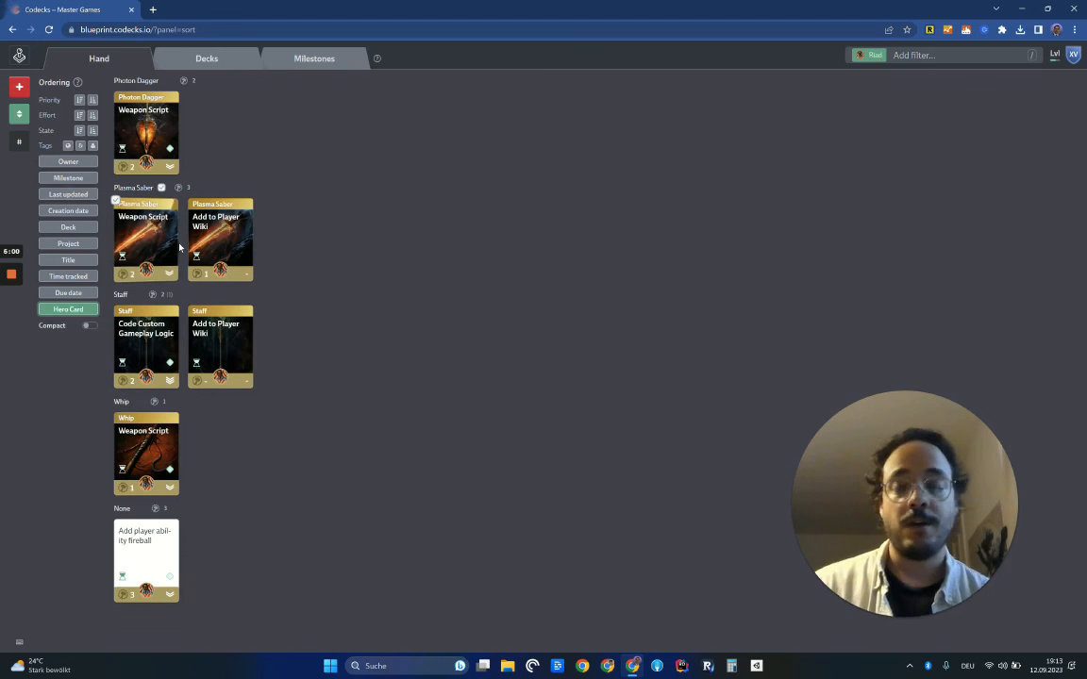
{"action": "mouse_move", "coordinate": [151, 239]}
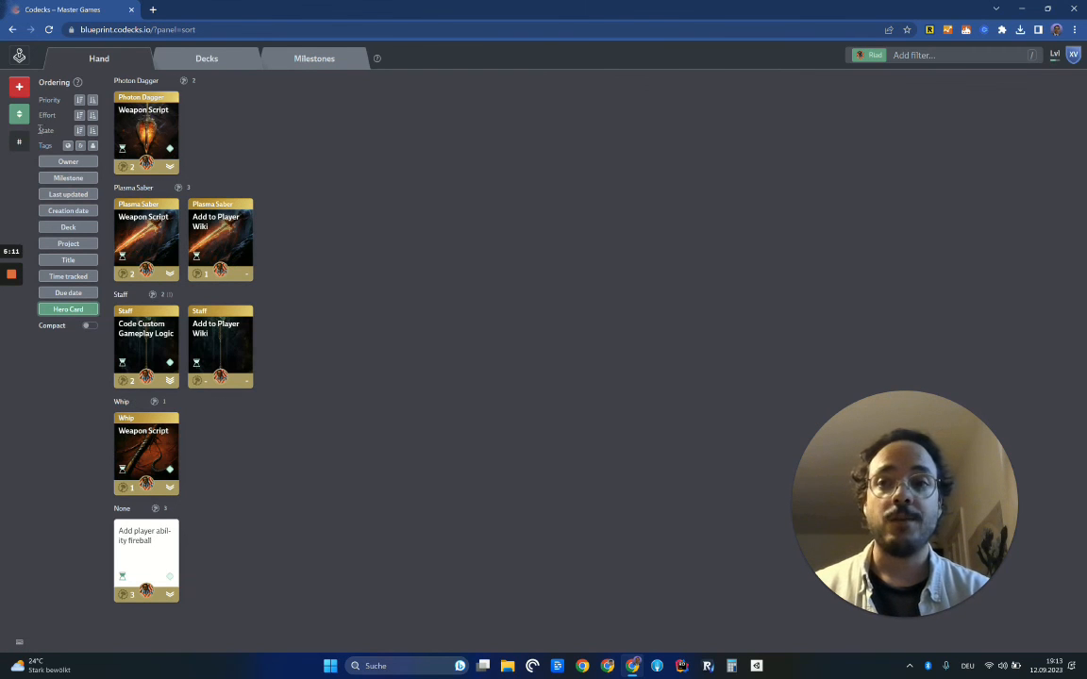
{"action": "mouse_move", "coordinate": [19, 113]}
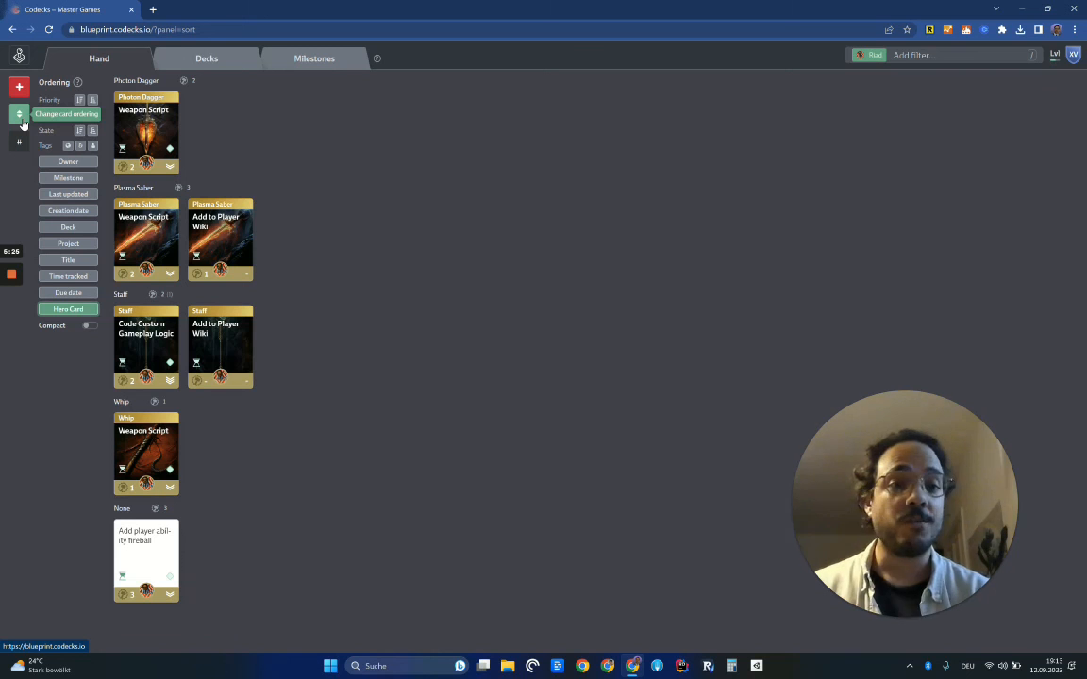
- Hide the card ordering panel and return to the Decks overview
{"action": "left_click", "coordinate": [19, 113]}
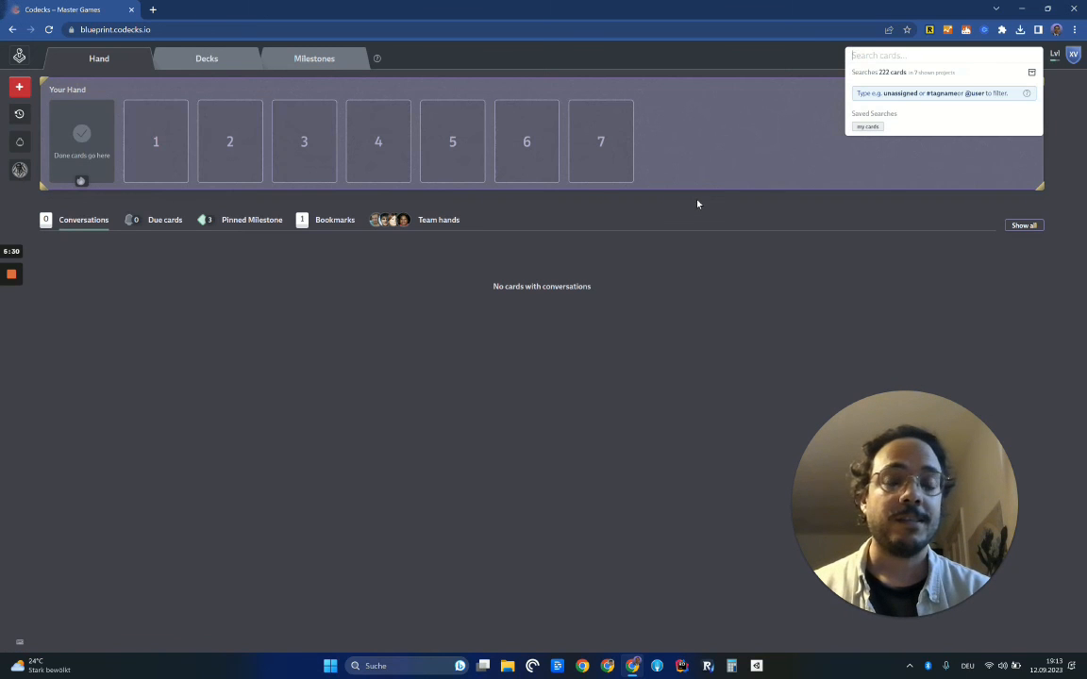
{"action": "left_click", "coordinate": [206, 59]}
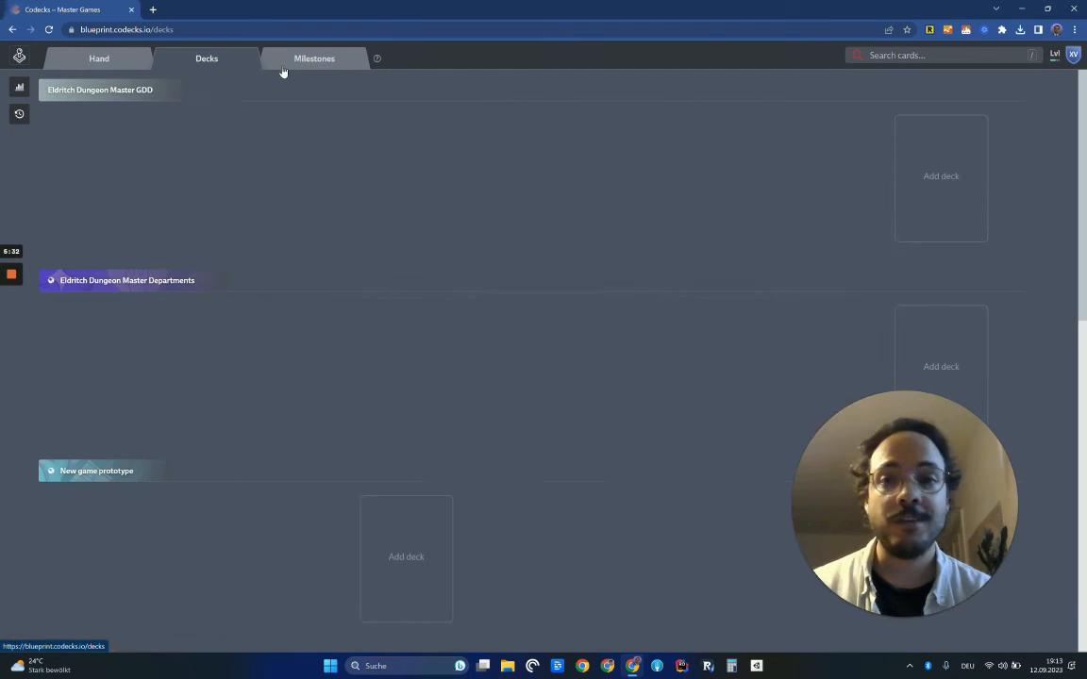